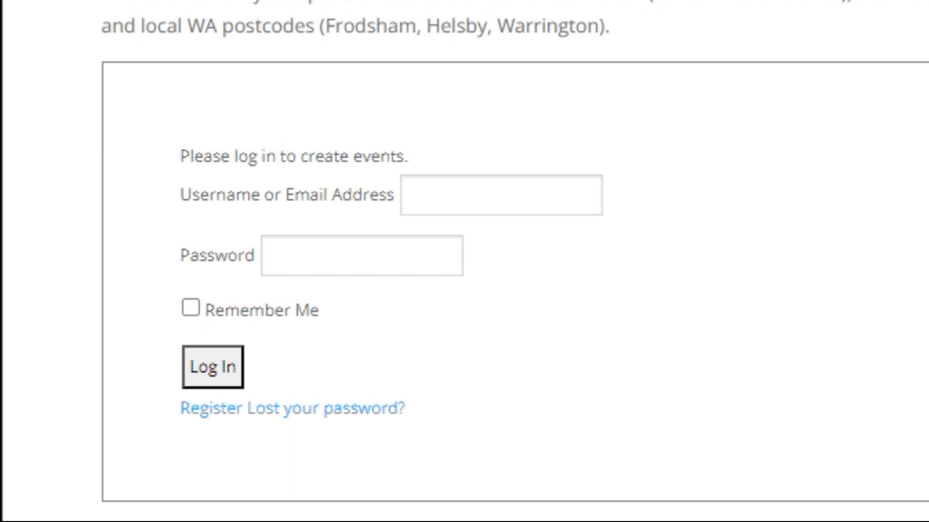
pyautogui.moveTo(824, 132)
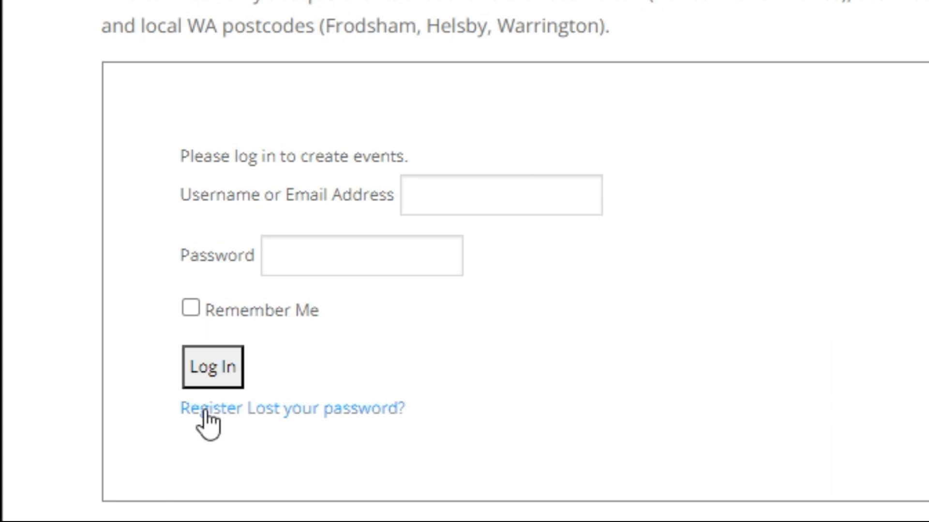
pyautogui.moveTo(207, 420)
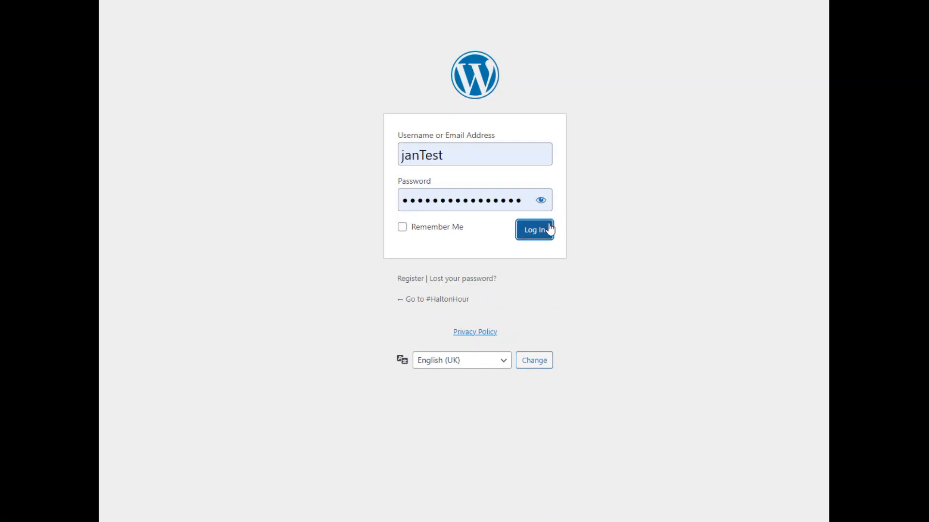
# Sign in to the HaltonHour site and land on the empty My Events page.
pyautogui.click(534, 231)
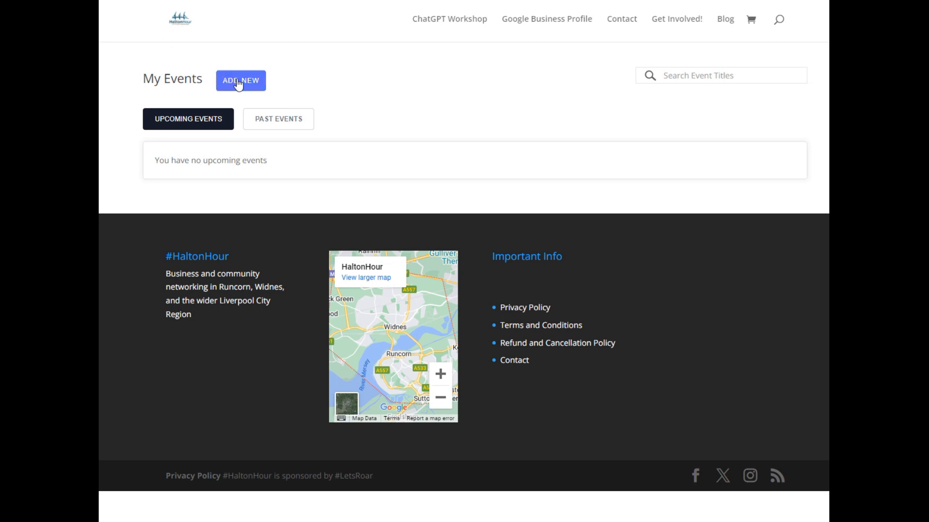
pyautogui.moveTo(238, 83)
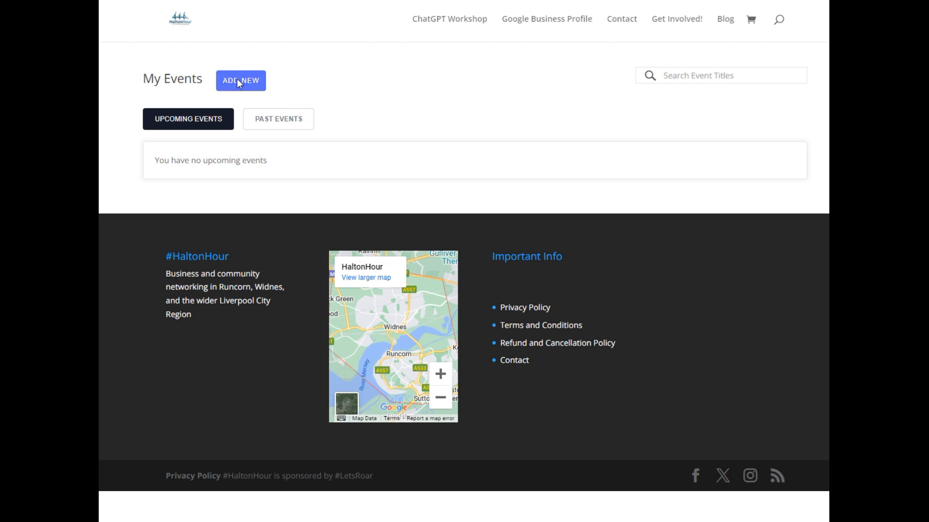
# Create a new event titled 'Runcorn Dog Walking Group - Monday Evening' with the 6.30pm walk description.
pyautogui.click(241, 81)
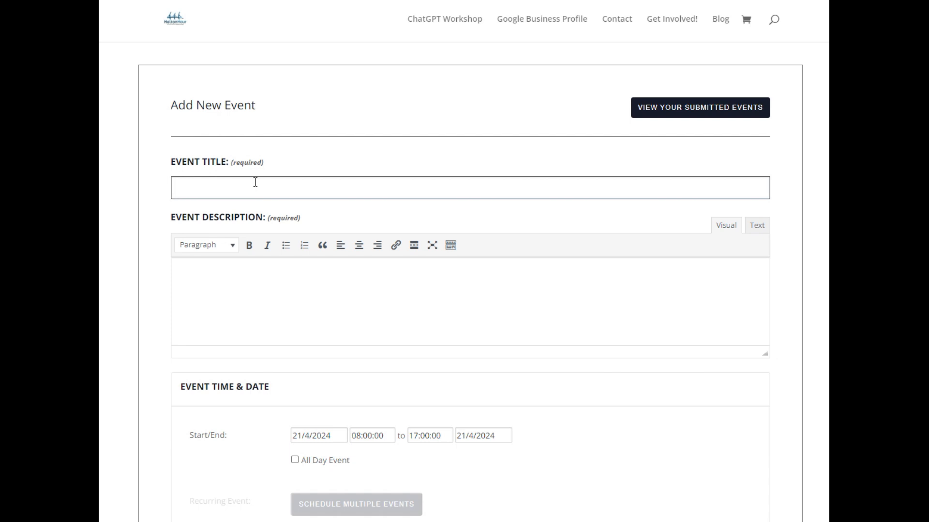
pyautogui.write('R')
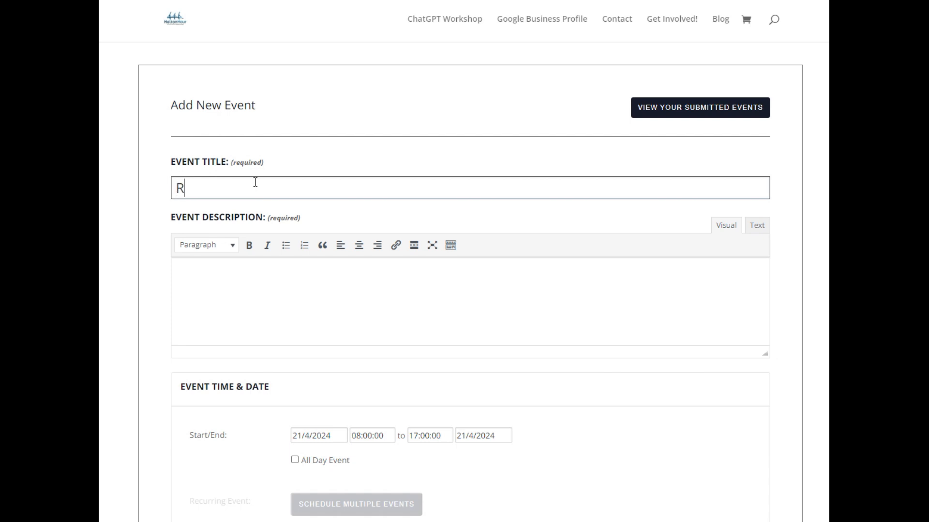
pyautogui.write('uncorn')
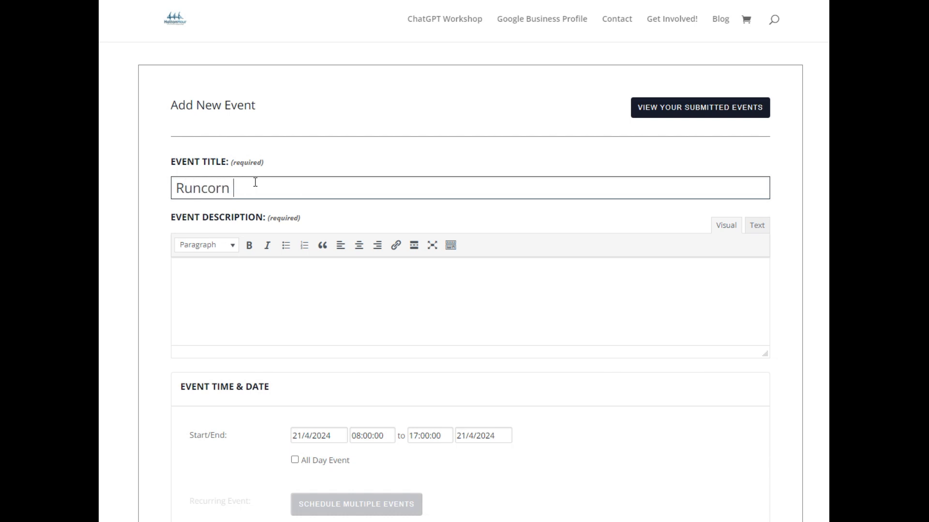
pyautogui.write('Dog Walki')
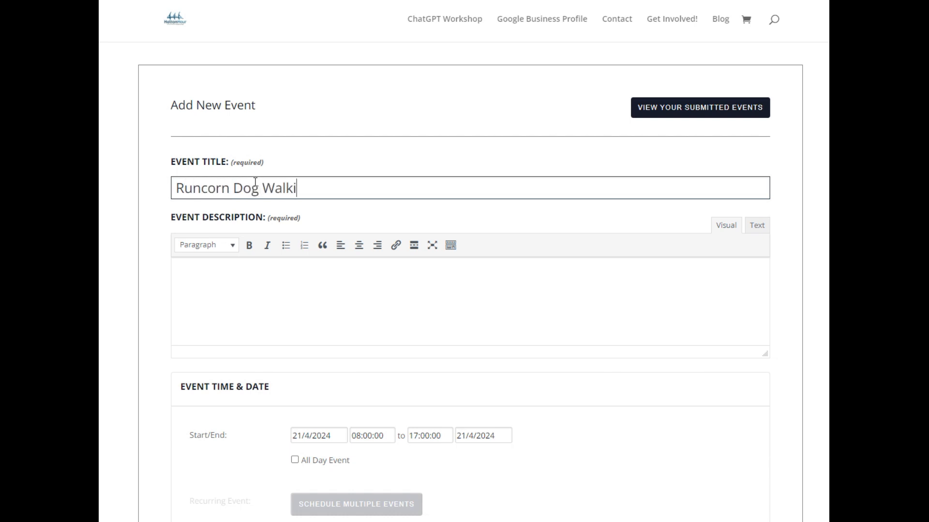
pyautogui.write('ng Group')
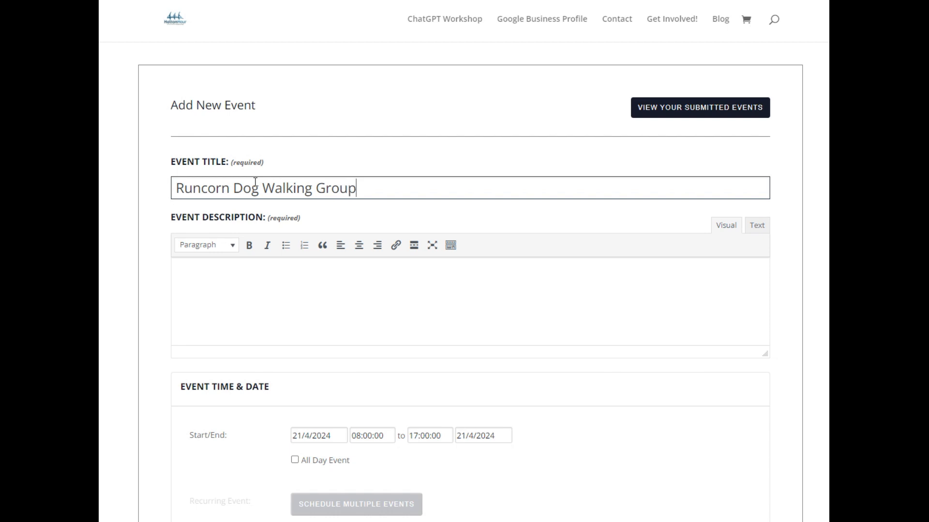
pyautogui.write('- Monday Eveni')
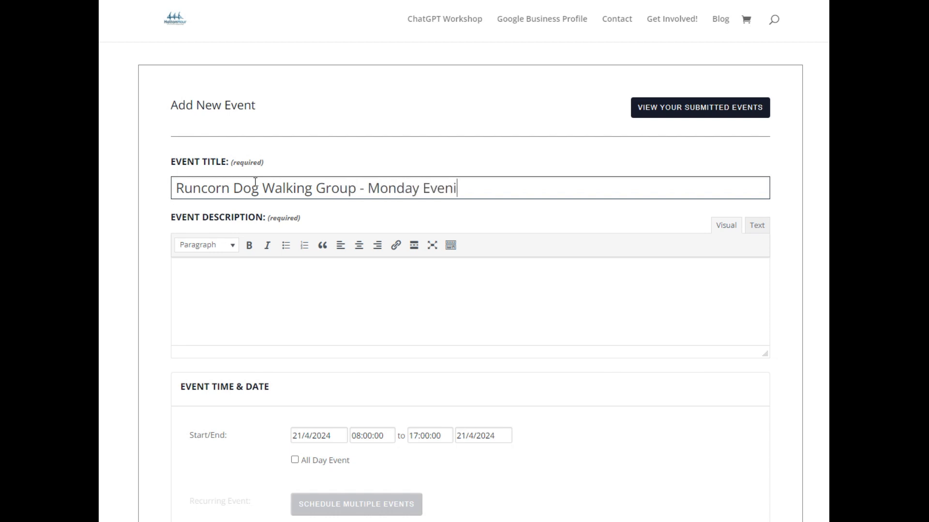
pyautogui.write('ng')
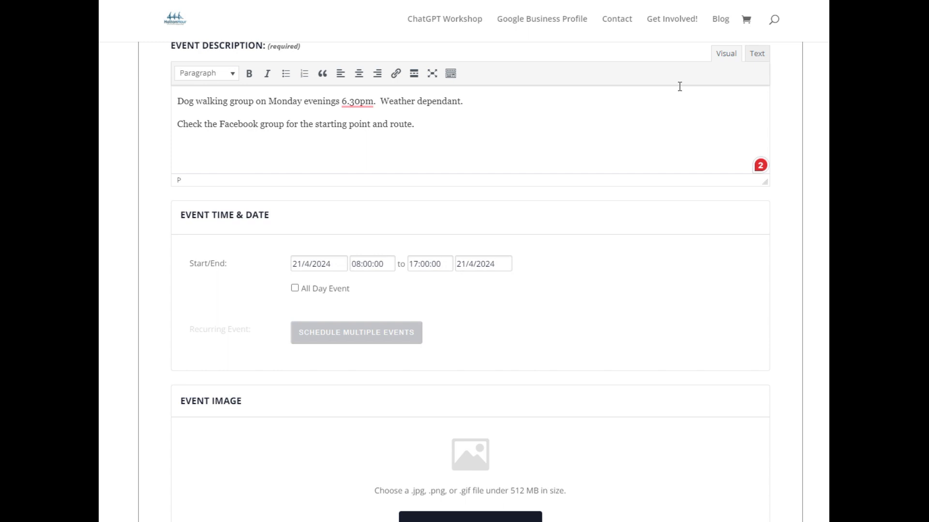
pyautogui.moveTo(215, 265)
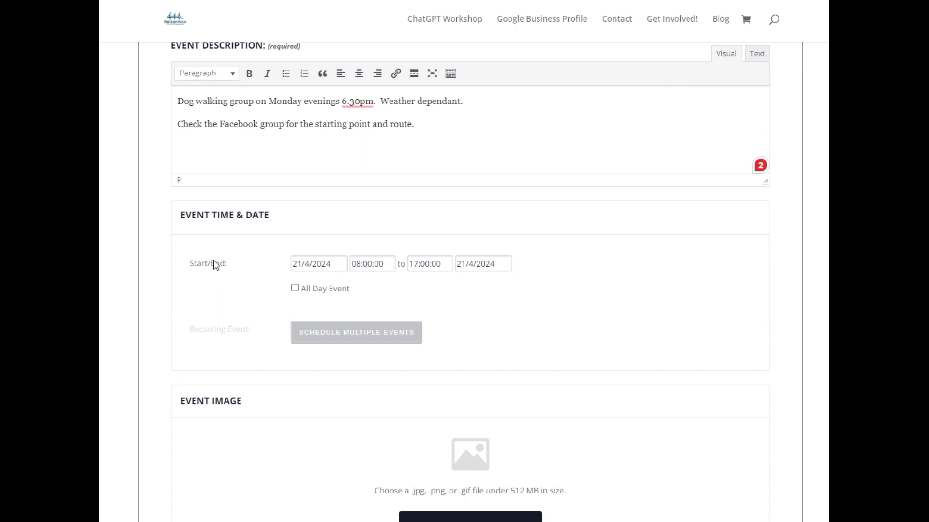
# Schedule the event for 22/4/2024 starting 18:30 and ending 19:00.
pyautogui.click(319, 264)
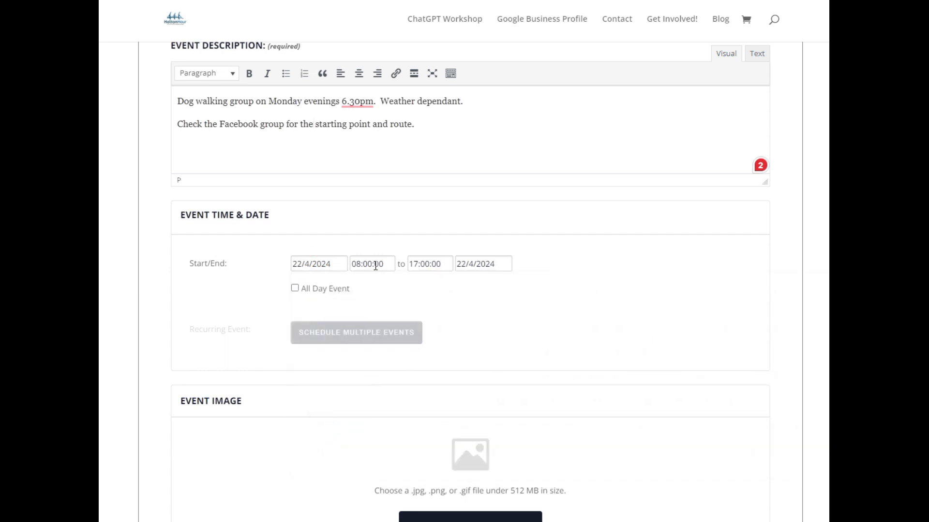
pyautogui.click(372, 263)
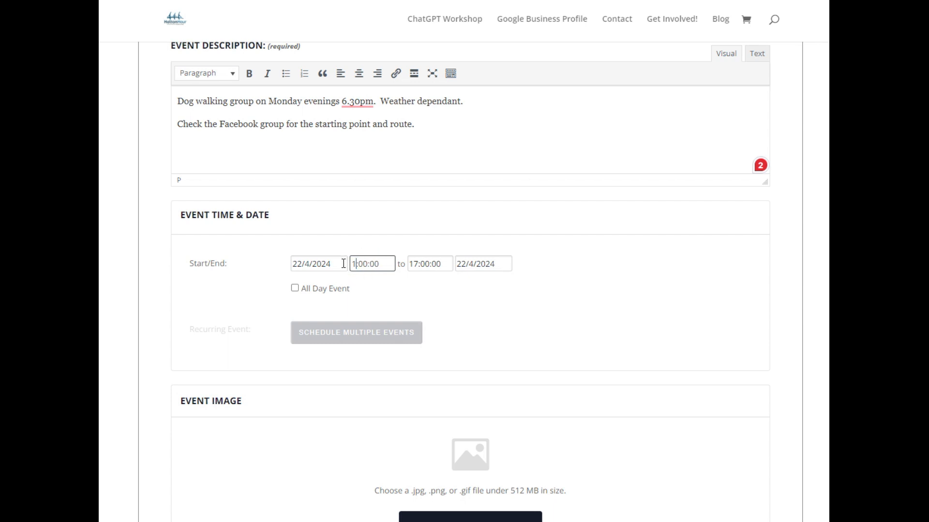
pyautogui.write('18:00:00')
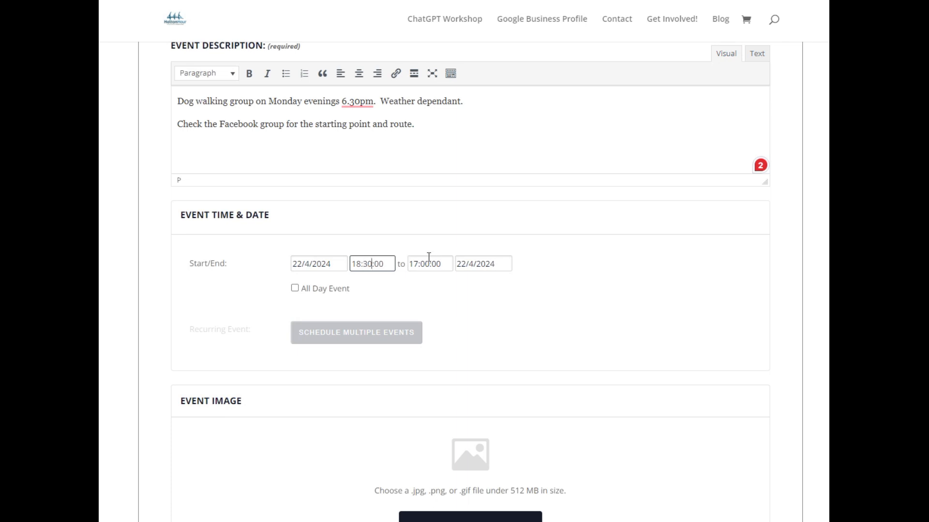
pyautogui.click(430, 263)
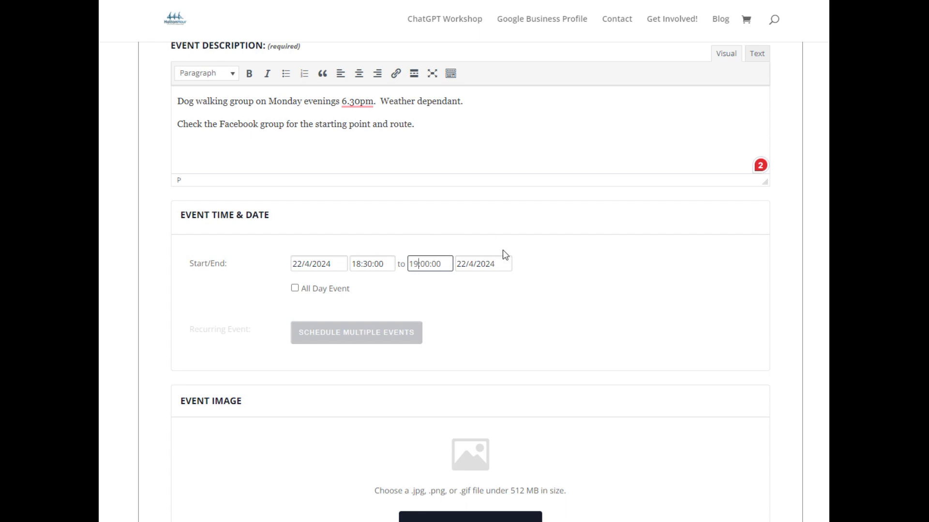
pyautogui.moveTo(344, 302)
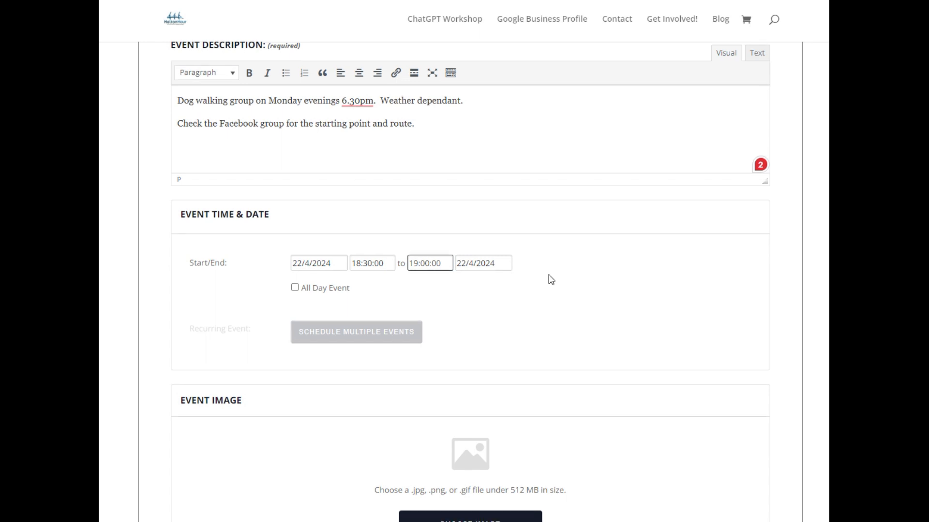
# Attach the photo DSC_0161.JPG as the event image.
pyautogui.scroll(-3)
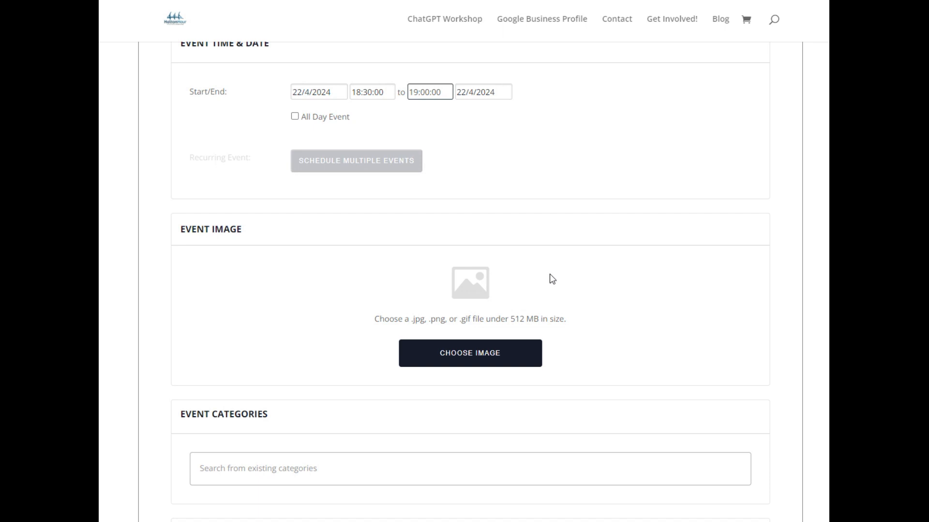
pyautogui.click(470, 353)
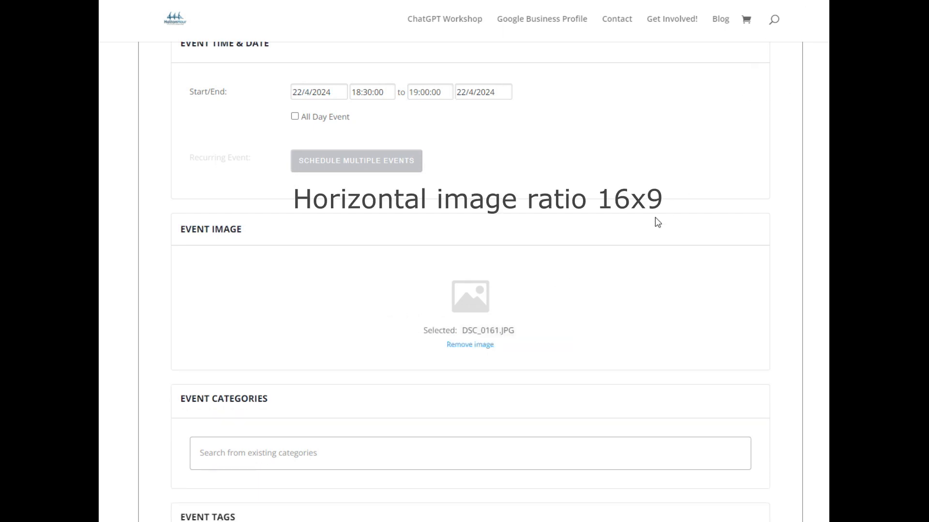
pyautogui.moveTo(474, 278)
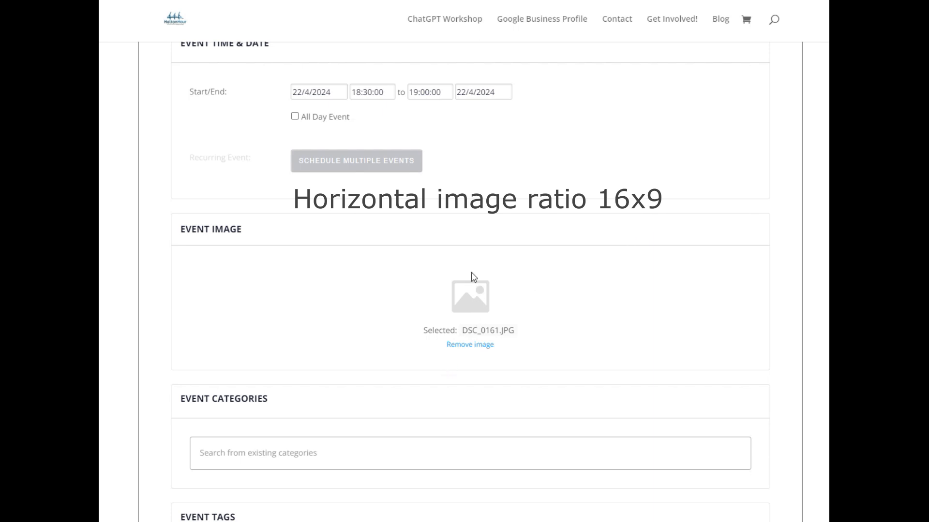
pyautogui.scroll(-3)
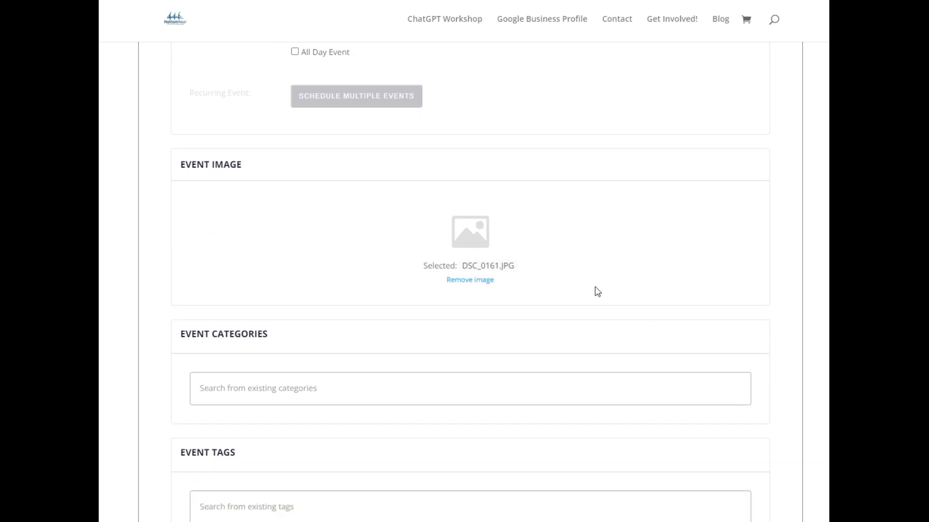
pyautogui.scroll(-3)
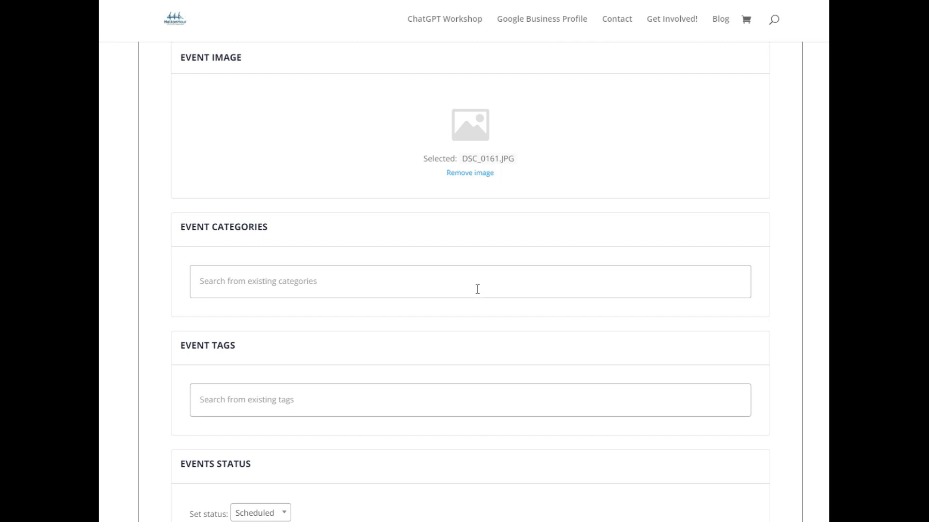
pyautogui.click(470, 280)
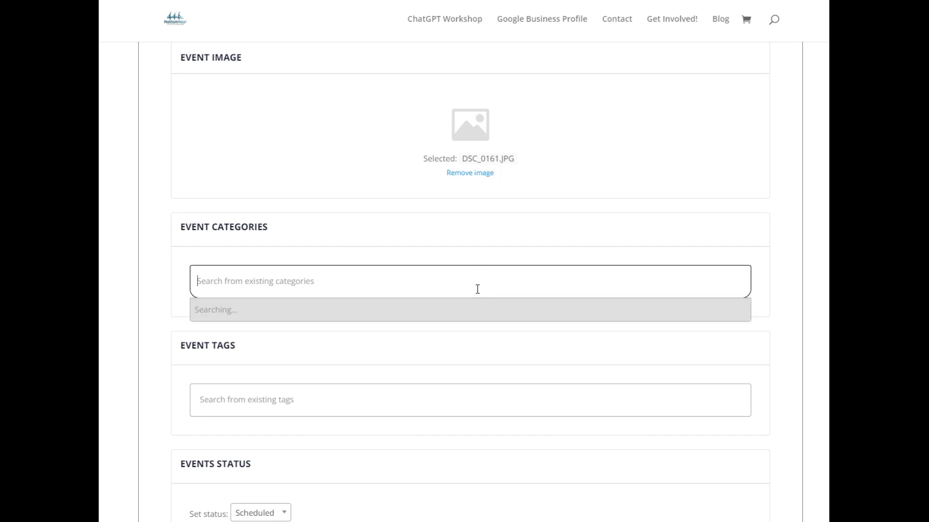
pyautogui.click(470, 280)
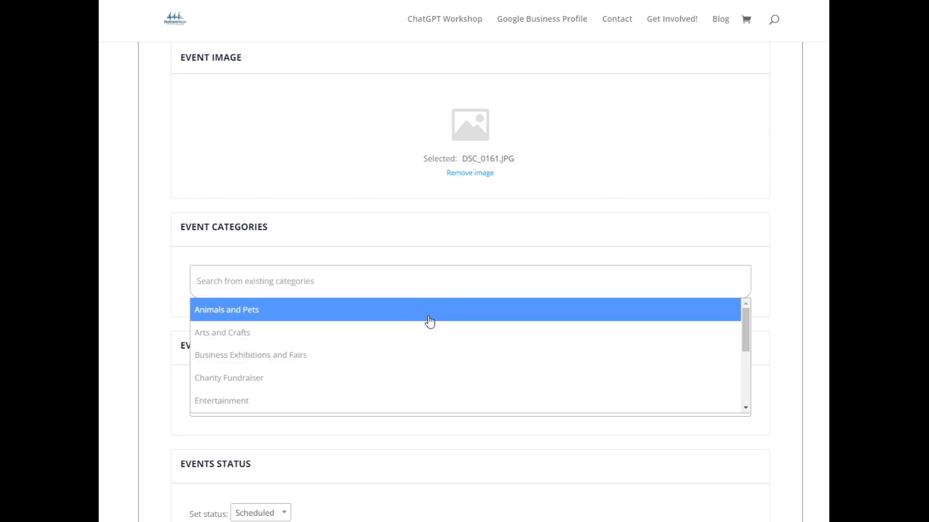
pyautogui.scroll(-3)
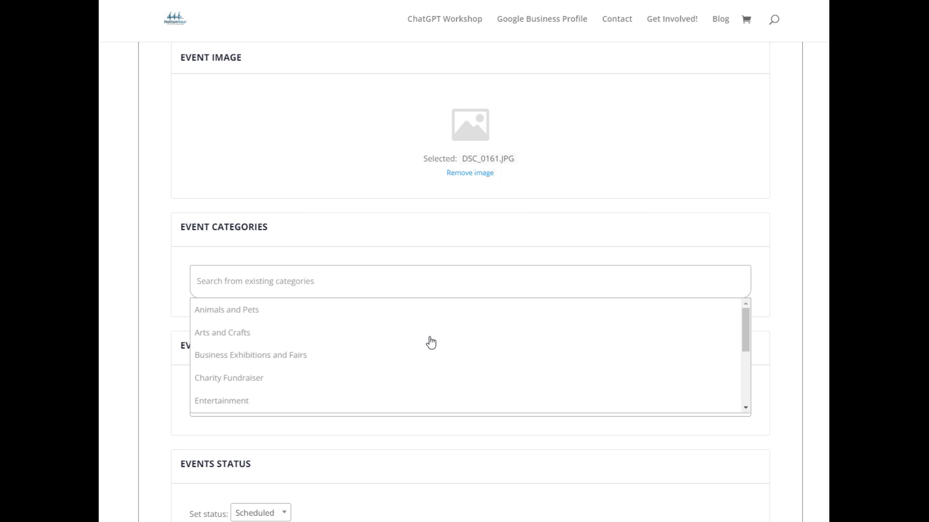
pyautogui.click(227, 309)
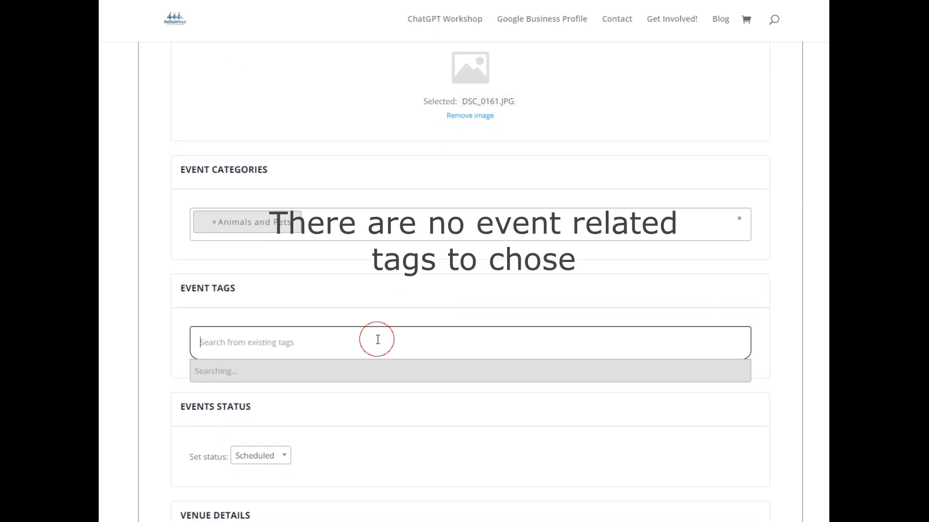
pyautogui.click(377, 342)
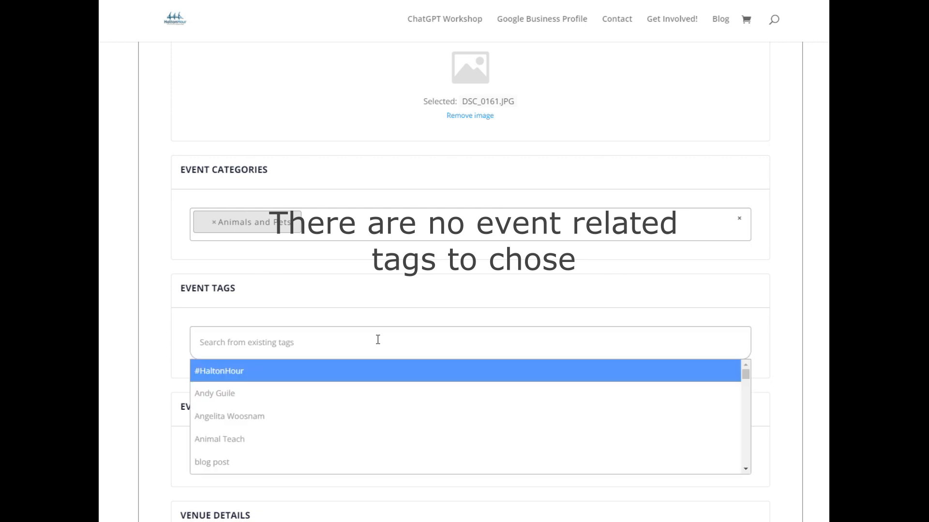
pyautogui.moveTo(388, 340)
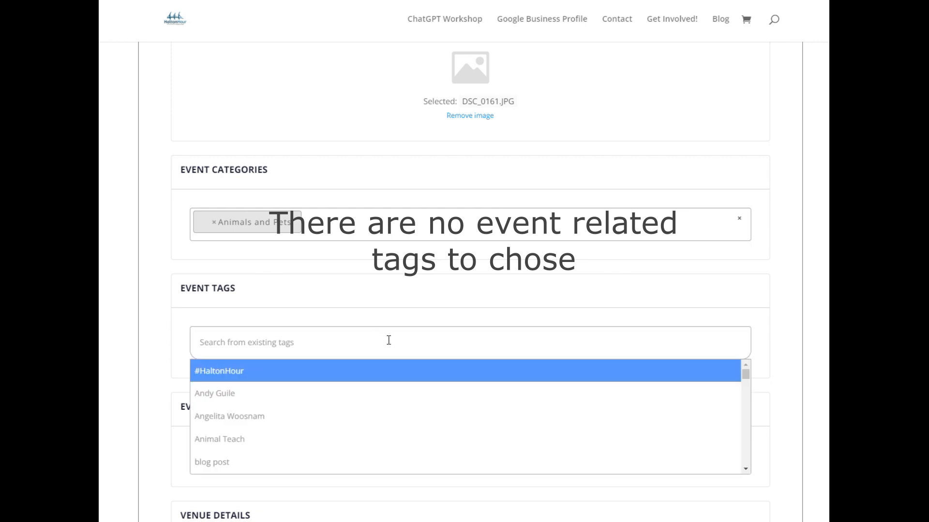
pyautogui.moveTo(388, 340)
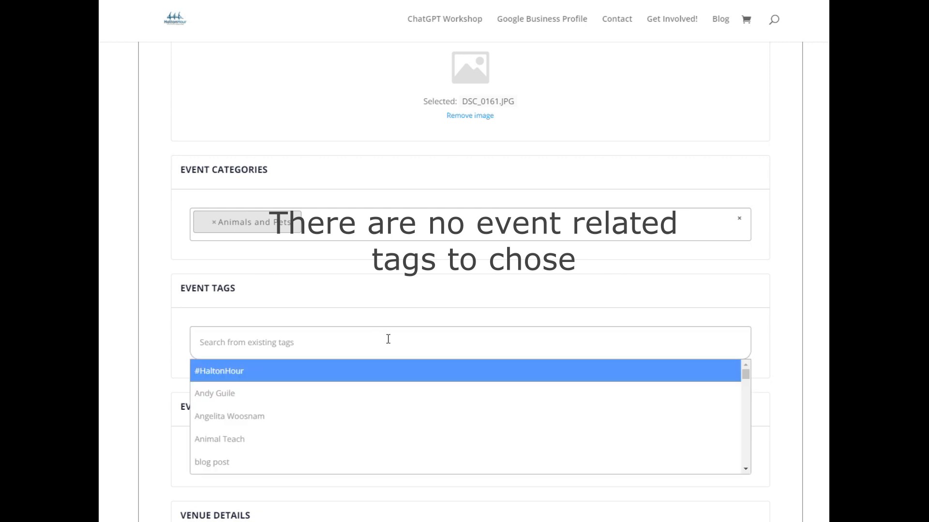
pyautogui.moveTo(212, 462)
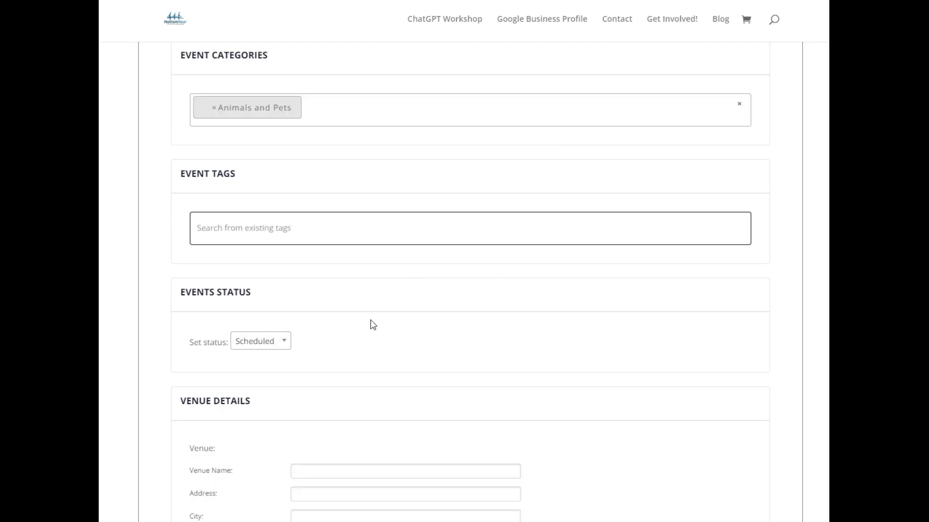
pyautogui.scroll(-3)
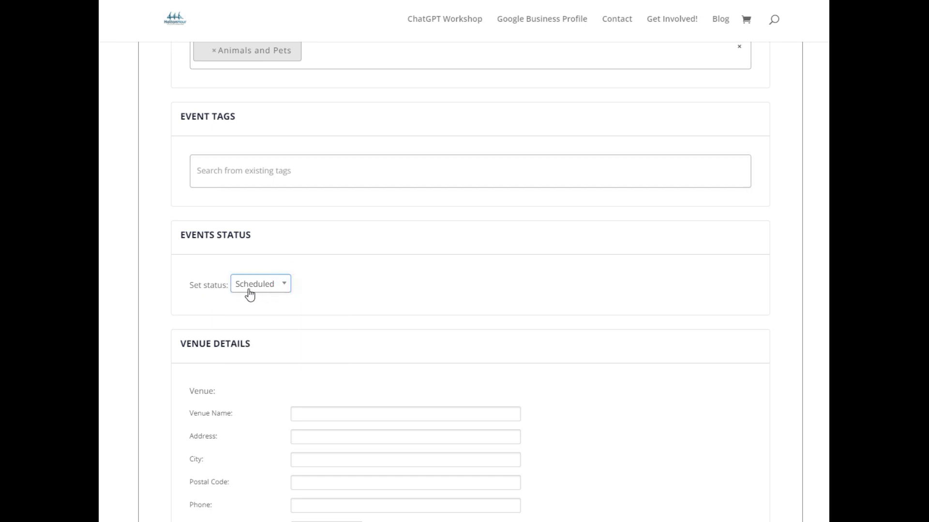
pyautogui.click(259, 283)
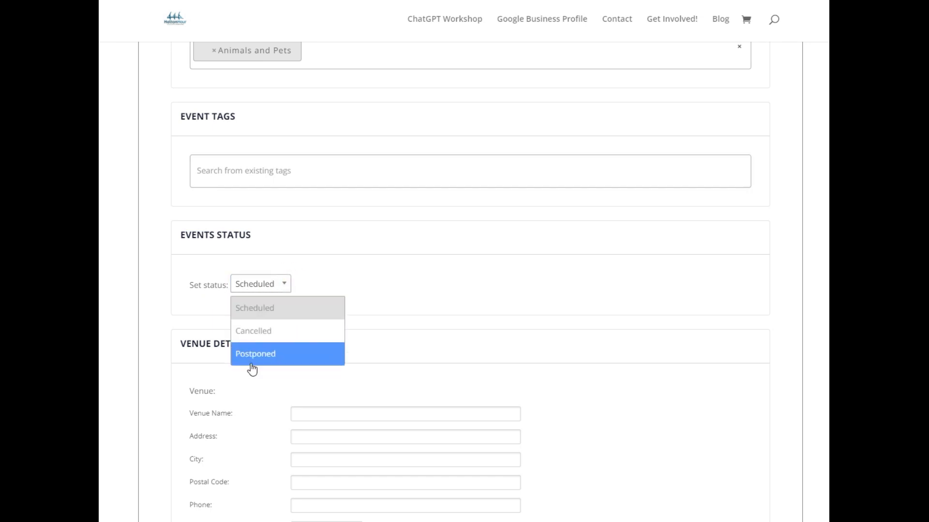
pyautogui.click(395, 277)
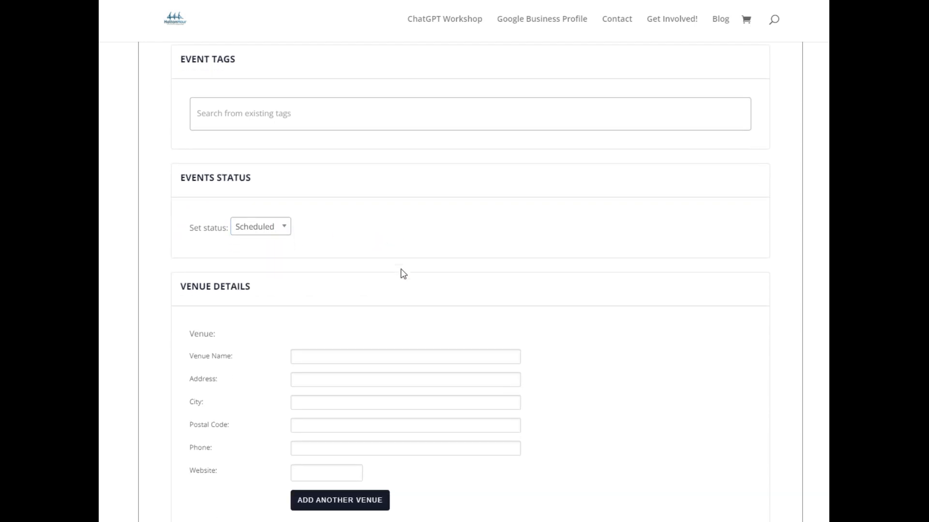
pyautogui.scroll(-3)
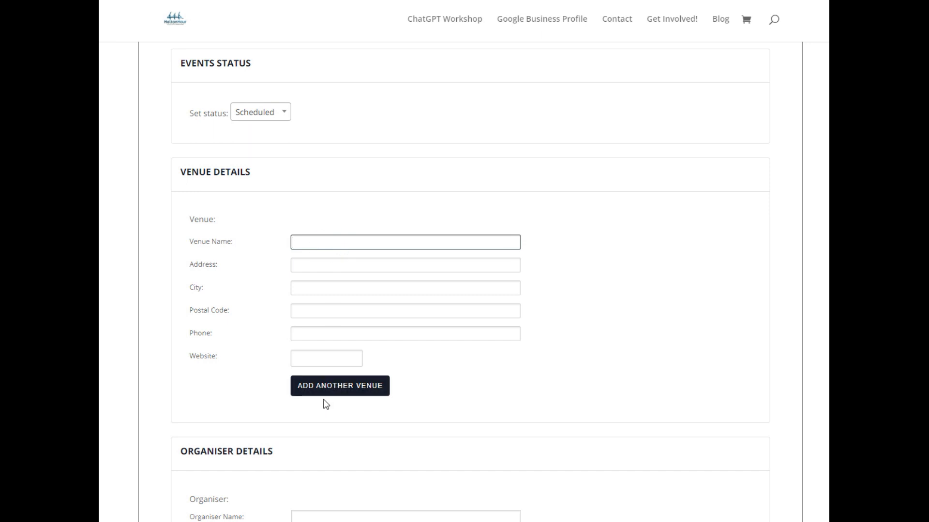
pyautogui.moveTo(274, 220)
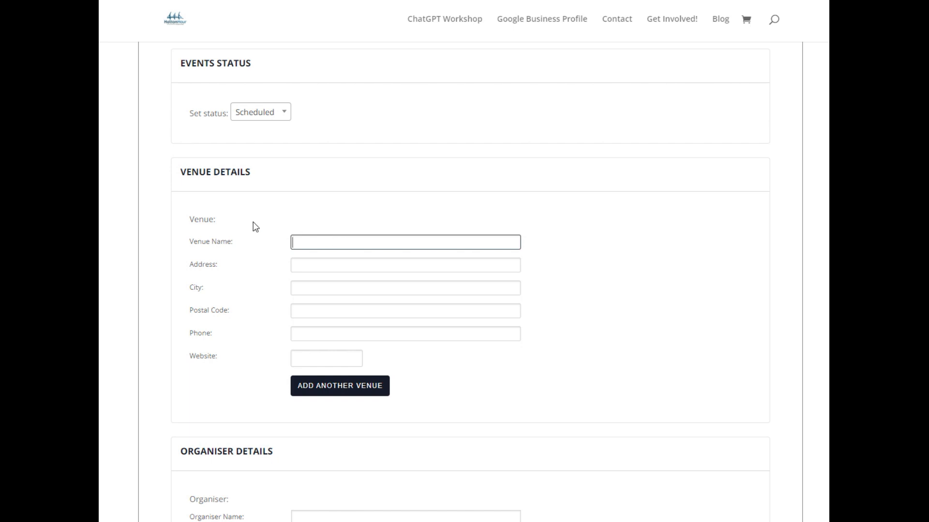
pyautogui.moveTo(374, 236)
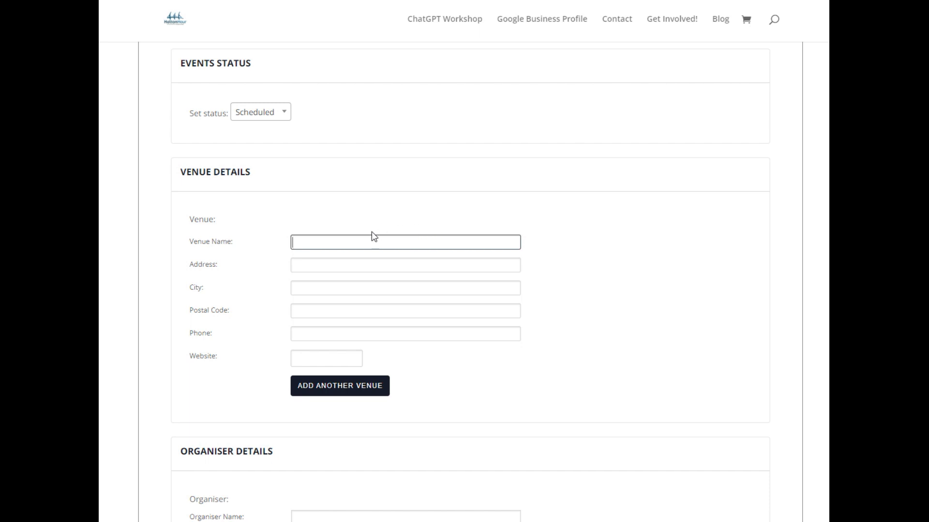
pyautogui.scroll(-3)
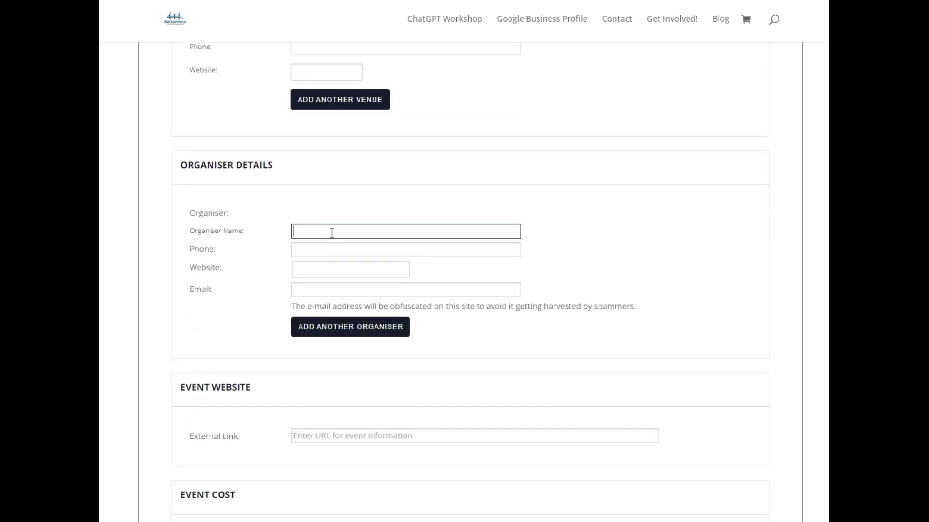
# Name the organiser Runcorn Dog Walking Group and add its Facebook group URL as website and external link.
pyautogui.write('Runcorn')
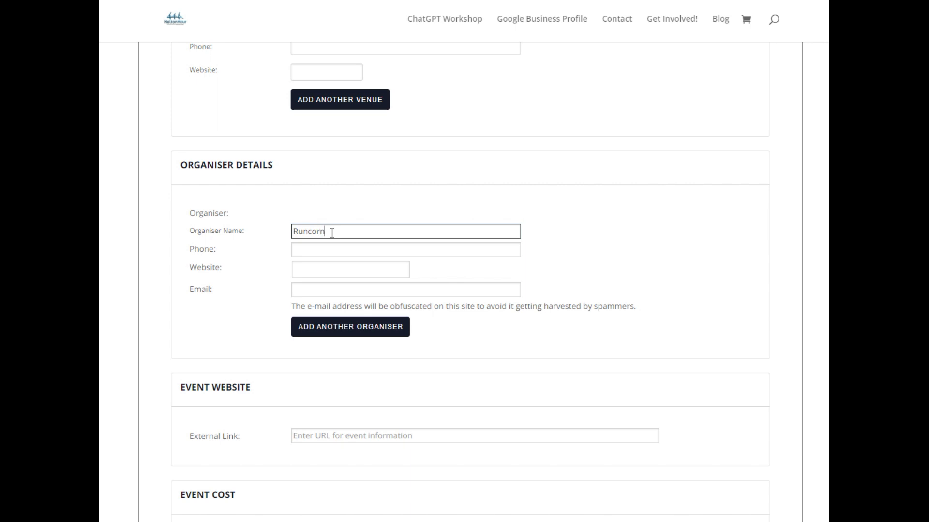
pyautogui.write('Dog W')
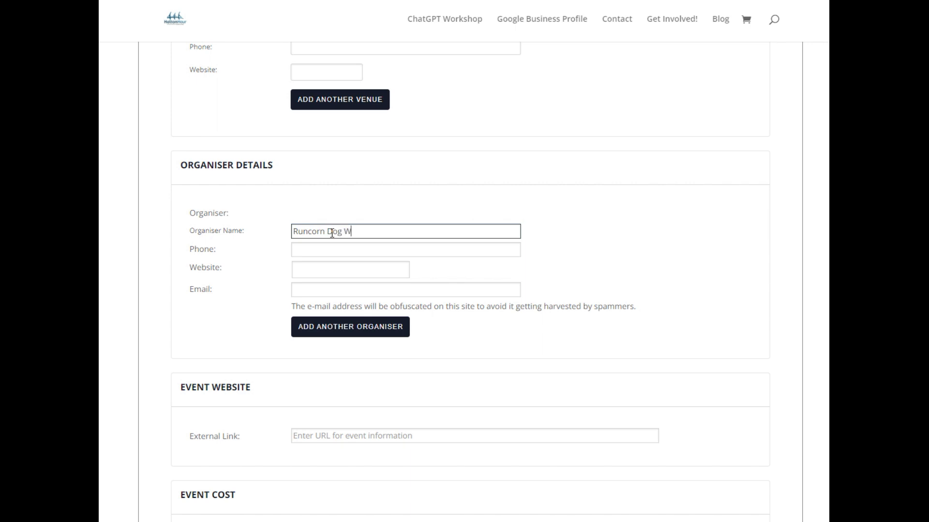
pyautogui.write('alking Gr')
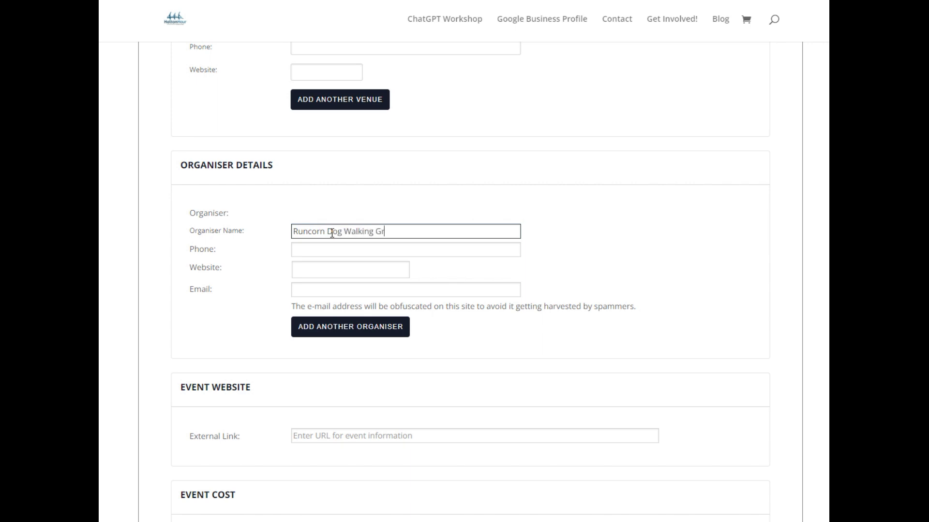
pyautogui.write('oup')
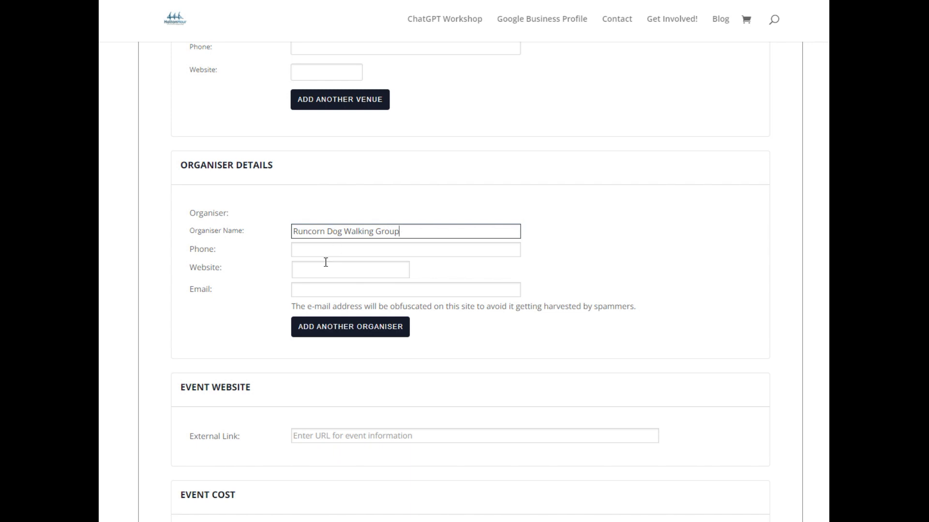
pyautogui.write('om/groups/305470064611390')
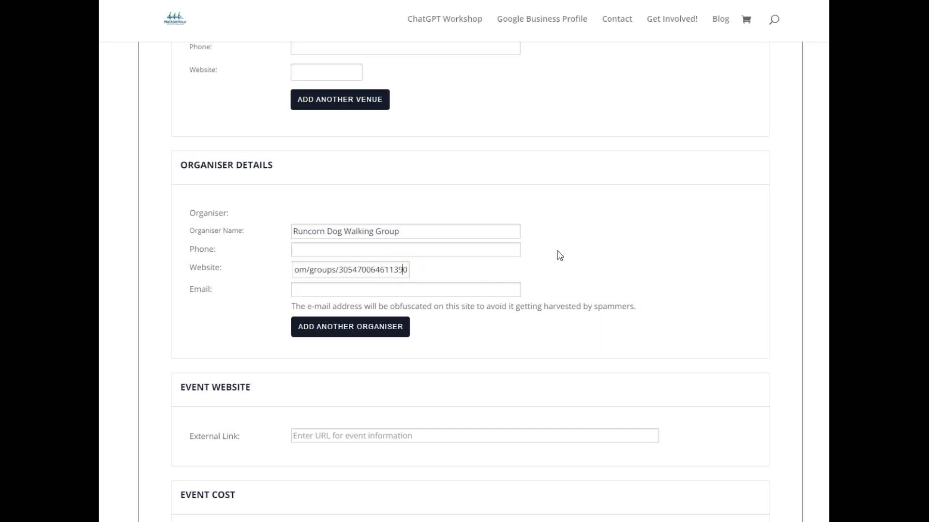
pyautogui.scroll(-3)
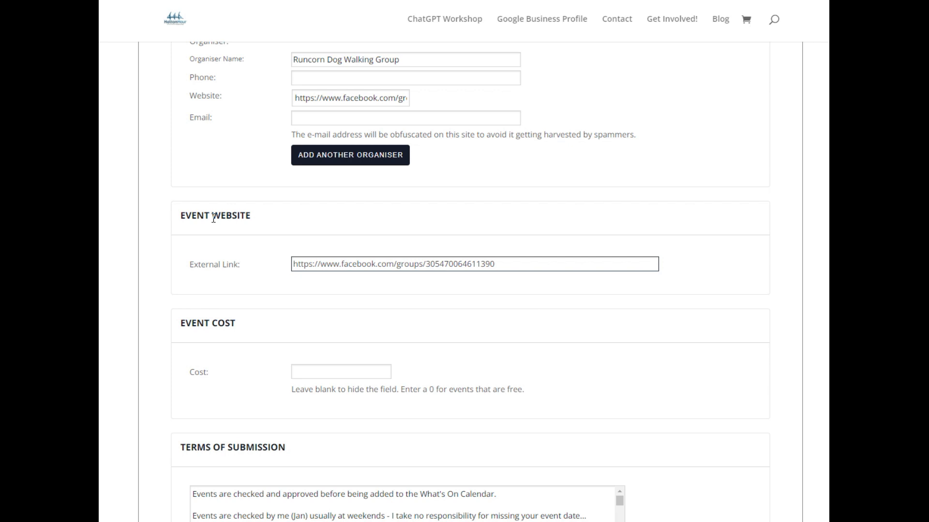
pyautogui.moveTo(213, 286)
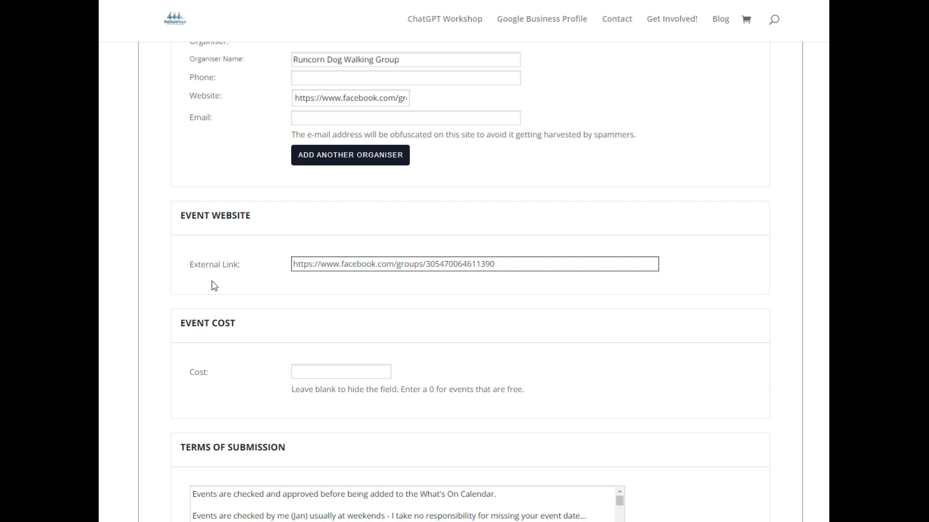
# Enter 0 as the event cost so the event is listed as free.
pyautogui.scroll(-3)
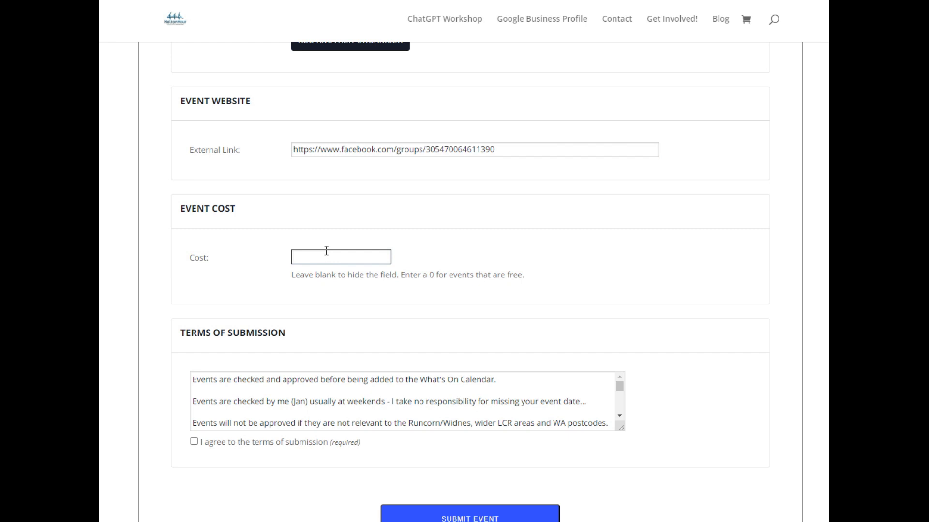
pyautogui.write('0')
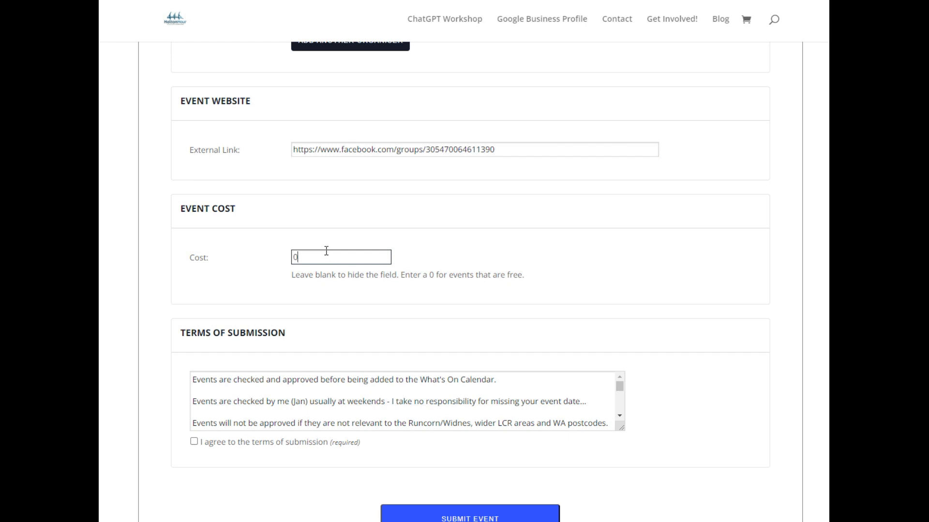
pyautogui.moveTo(605, 255)
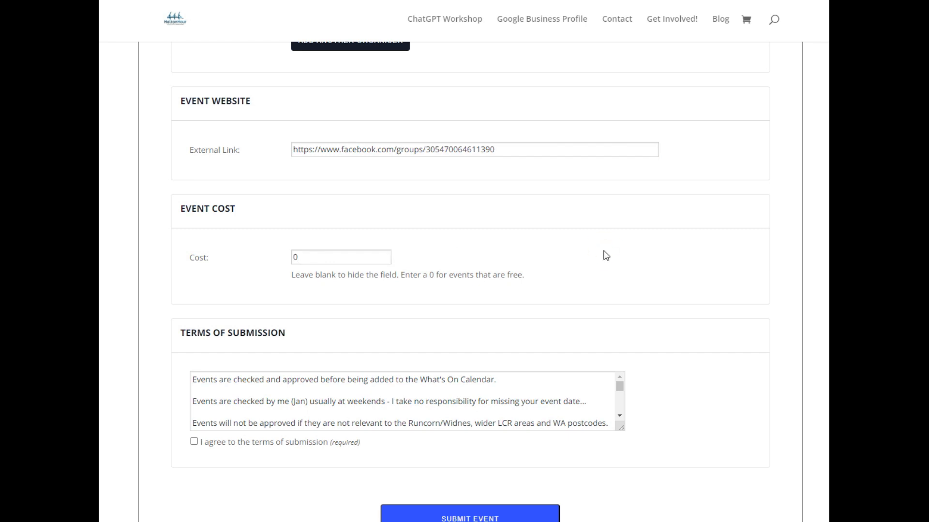
pyautogui.scroll(-3)
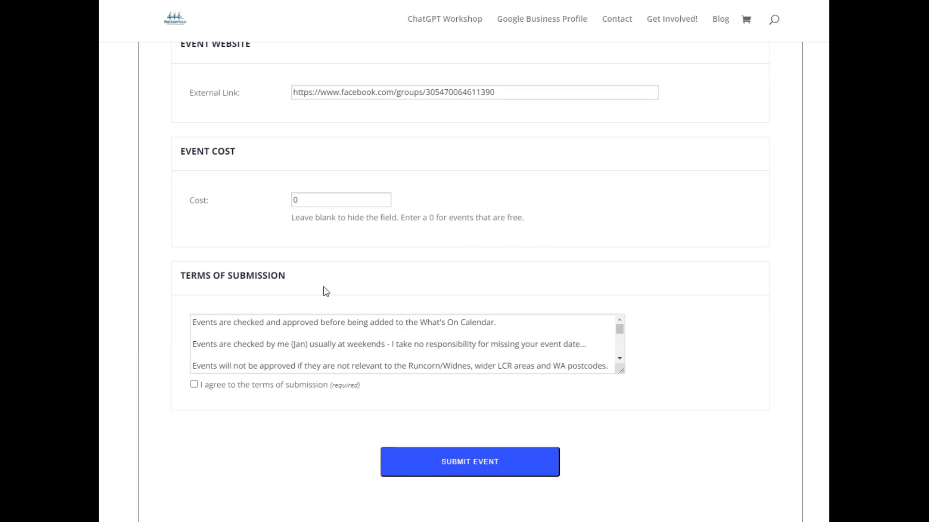
pyautogui.moveTo(243, 294)
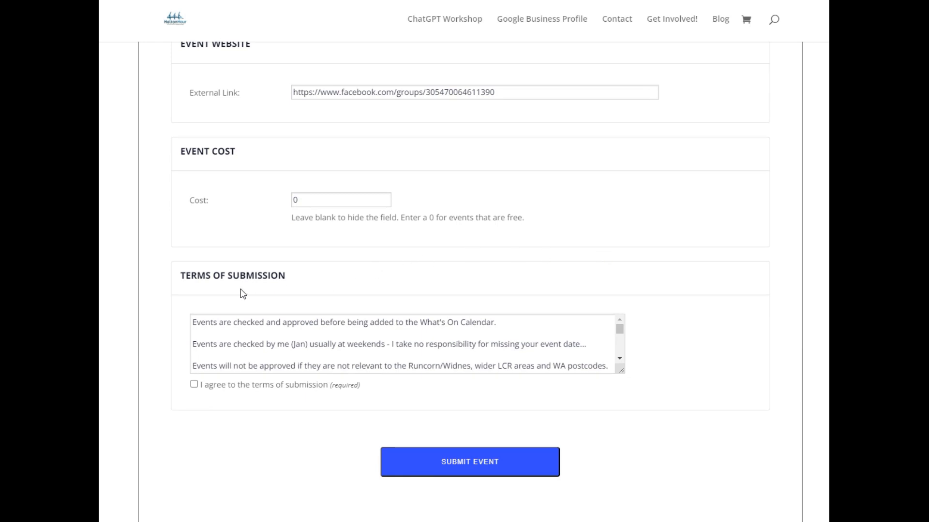
pyautogui.moveTo(626, 383)
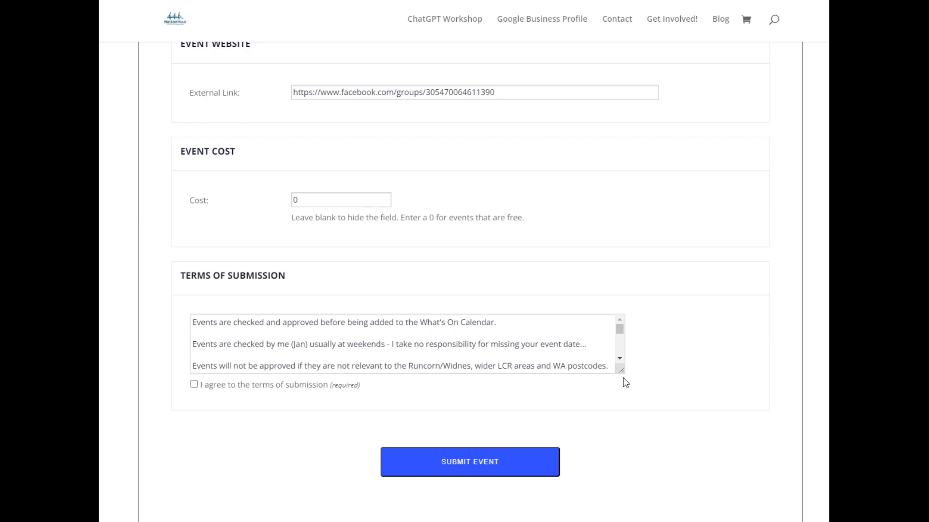
# Enlarge the Terms of Submission box until all the terms are readable.
pyautogui.moveTo(621, 371); pyautogui.dragTo(686, 404)
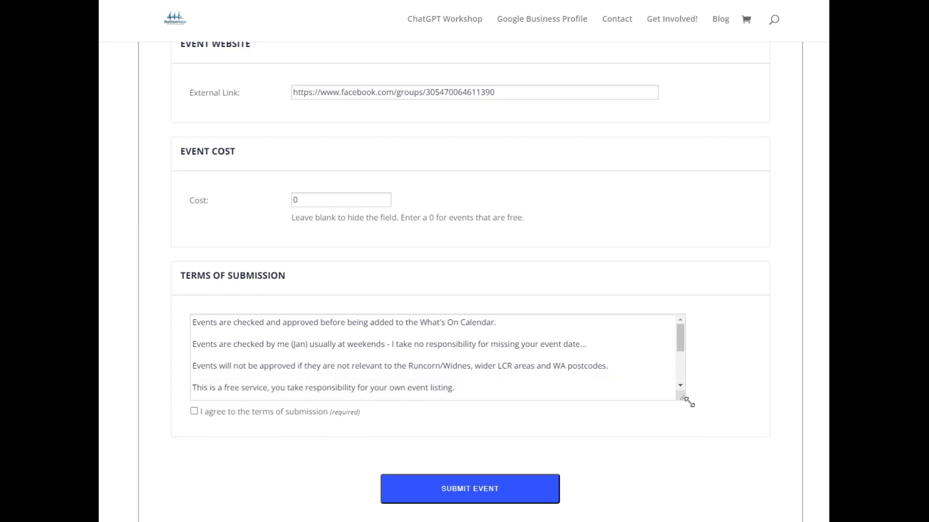
pyautogui.moveTo(681, 403); pyautogui.dragTo(751, 444)
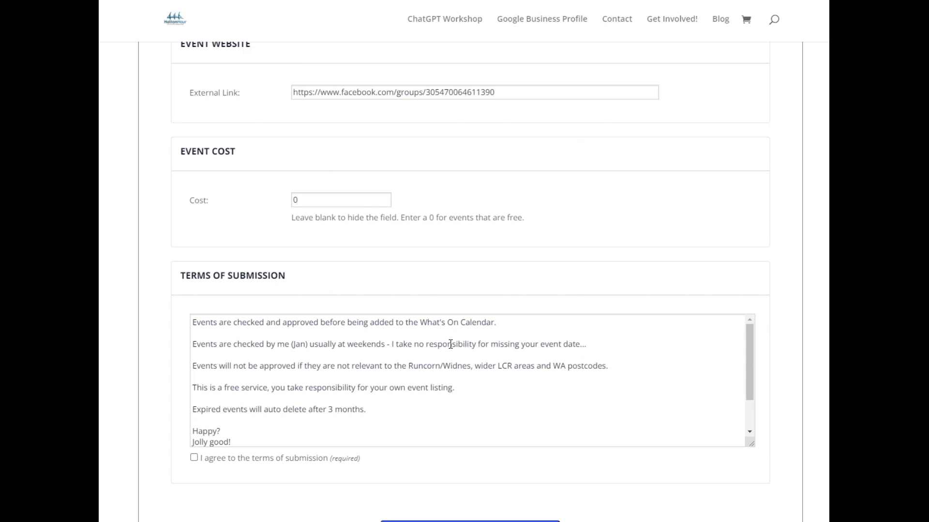
pyautogui.moveTo(434, 332)
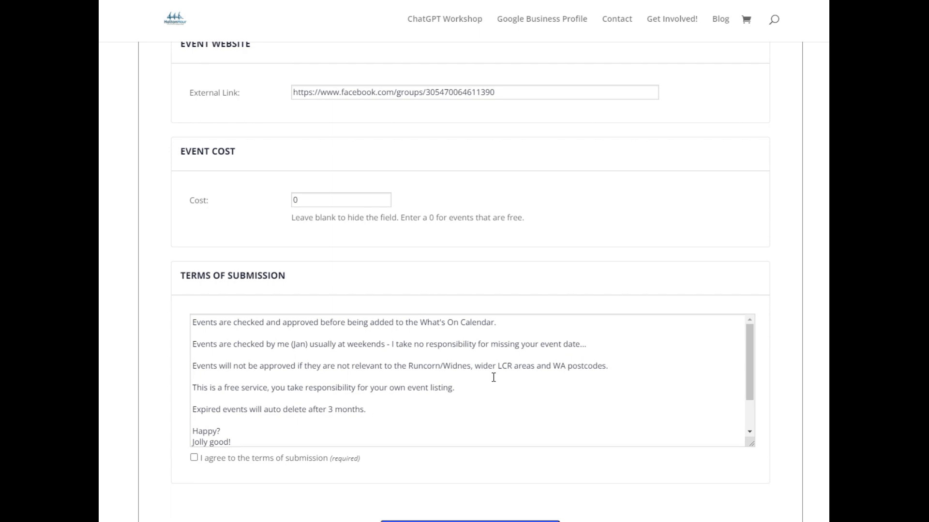
# Agree to the terms and submit the event, landing on its published page.
pyautogui.scroll(-3)
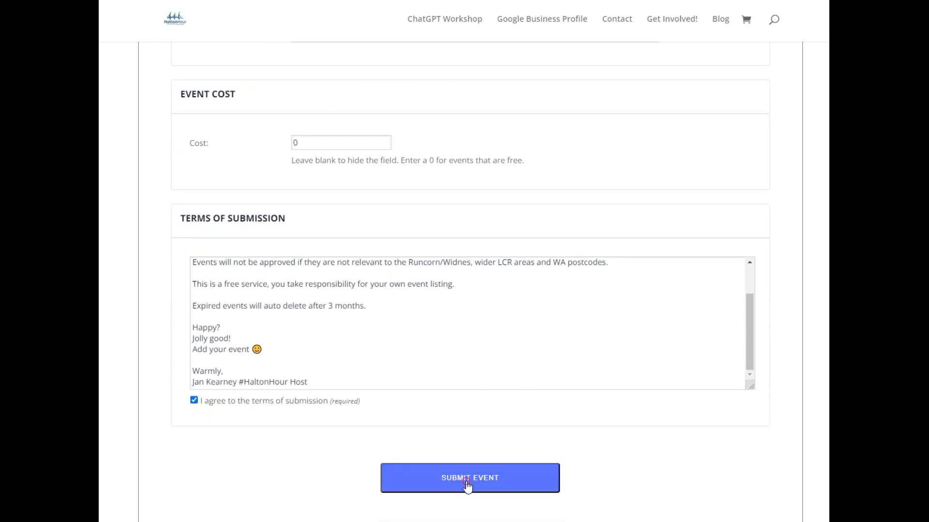
pyautogui.click(470, 478)
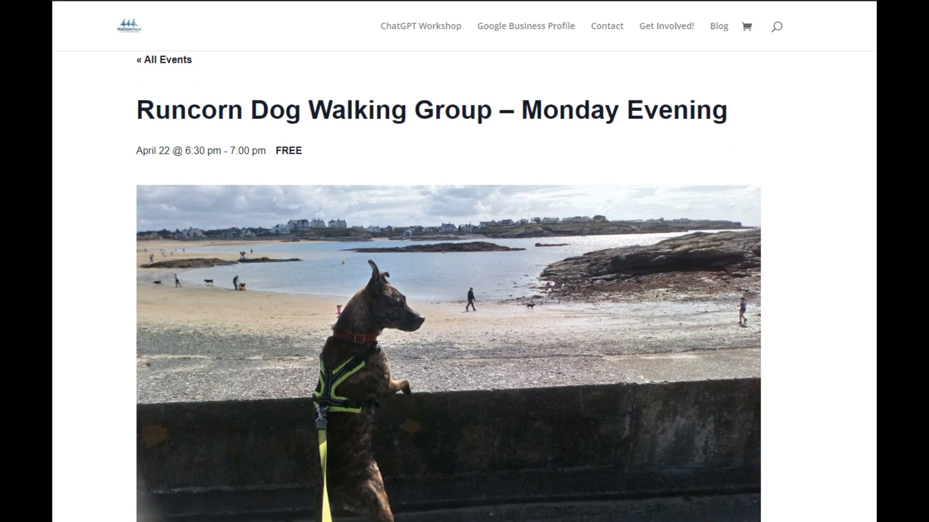
pyautogui.scroll(-3)
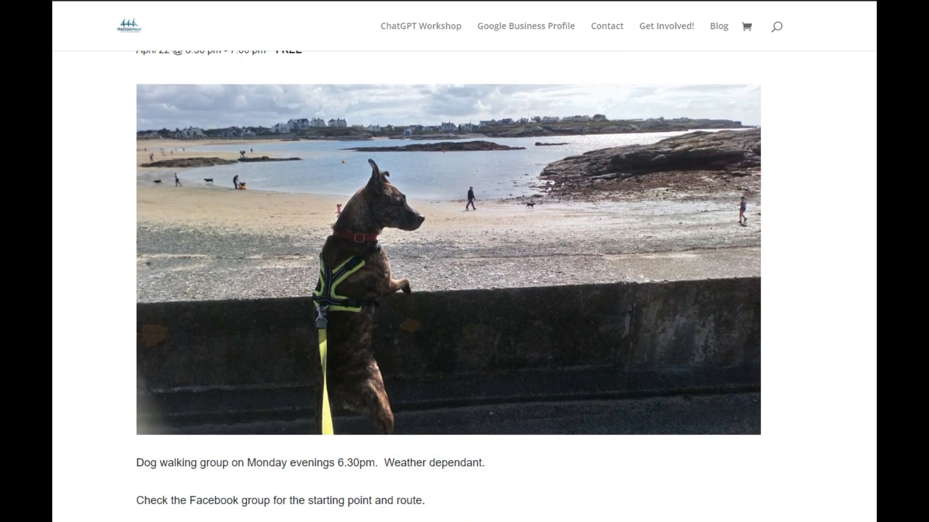
pyautogui.scroll(-3)
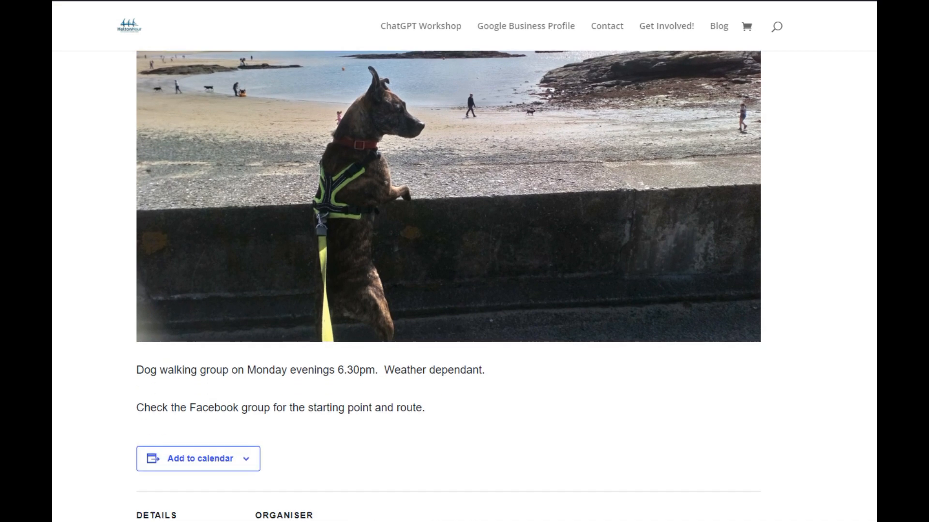
pyautogui.scroll(-3)
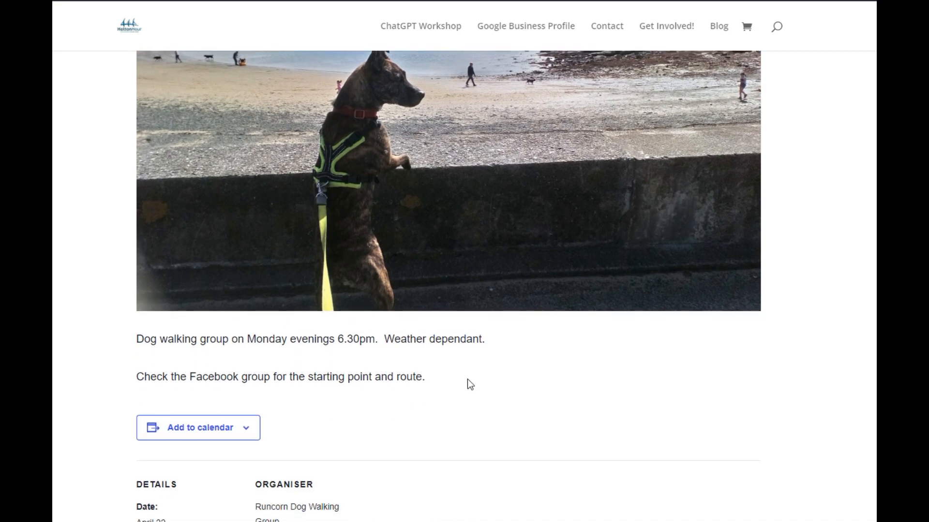
pyautogui.scroll(-3)
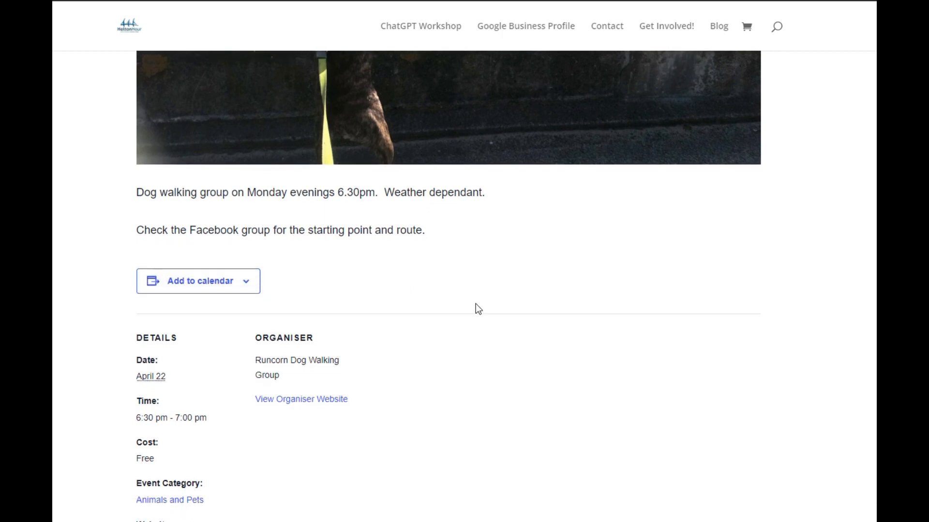
pyautogui.scroll(-3)
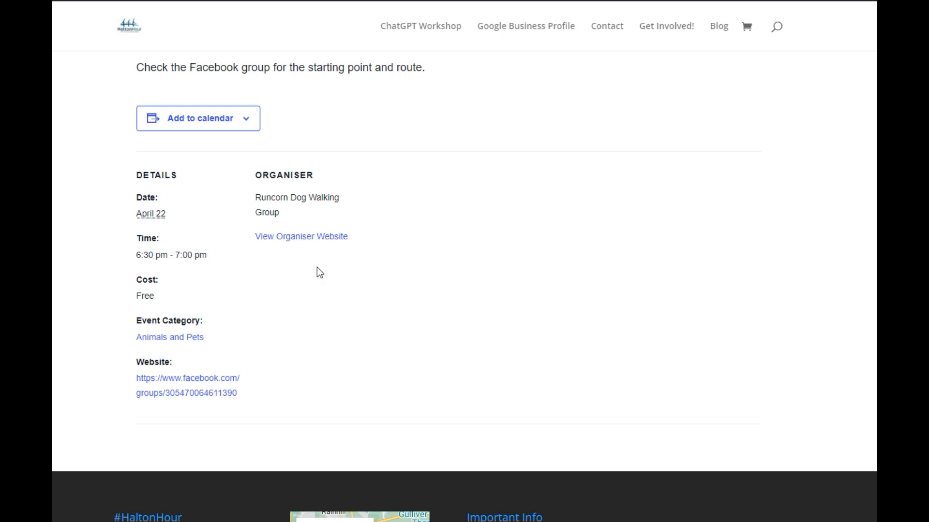
pyautogui.moveTo(527, 250)
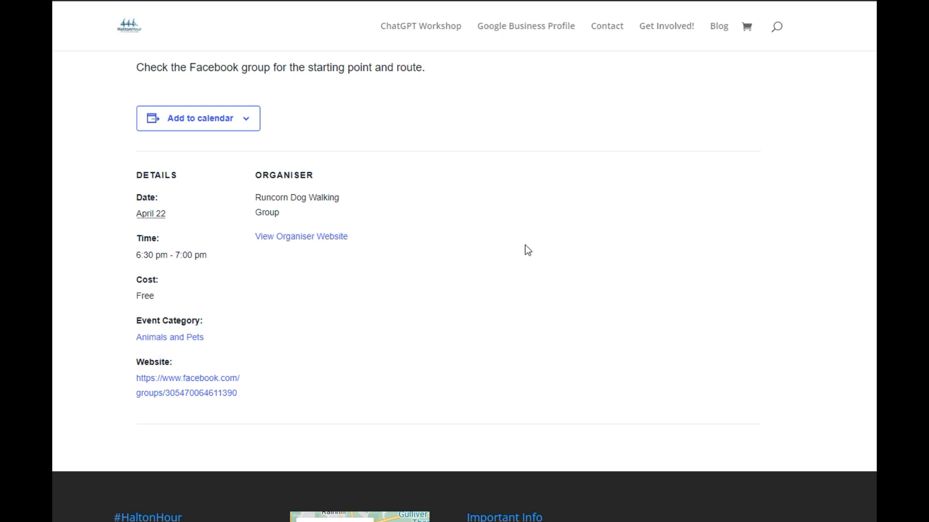
pyautogui.scroll(3)
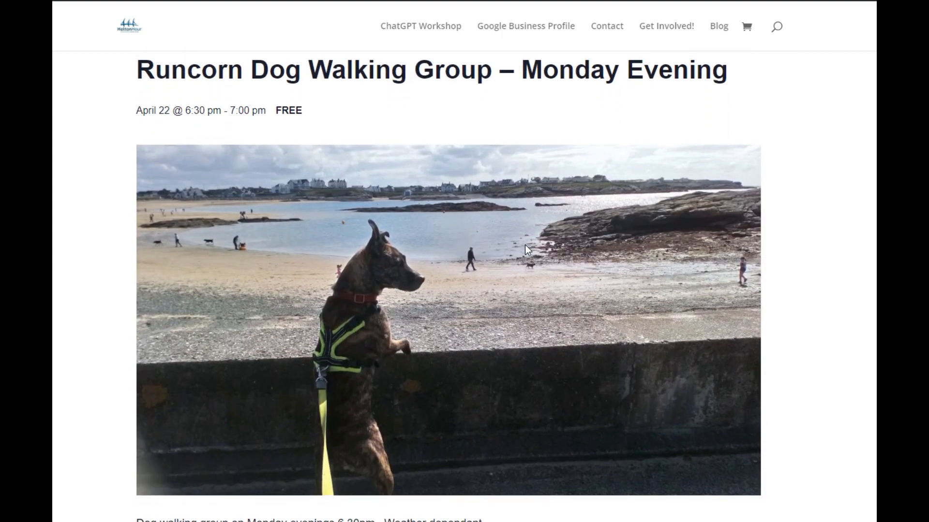
pyautogui.scroll(-3)
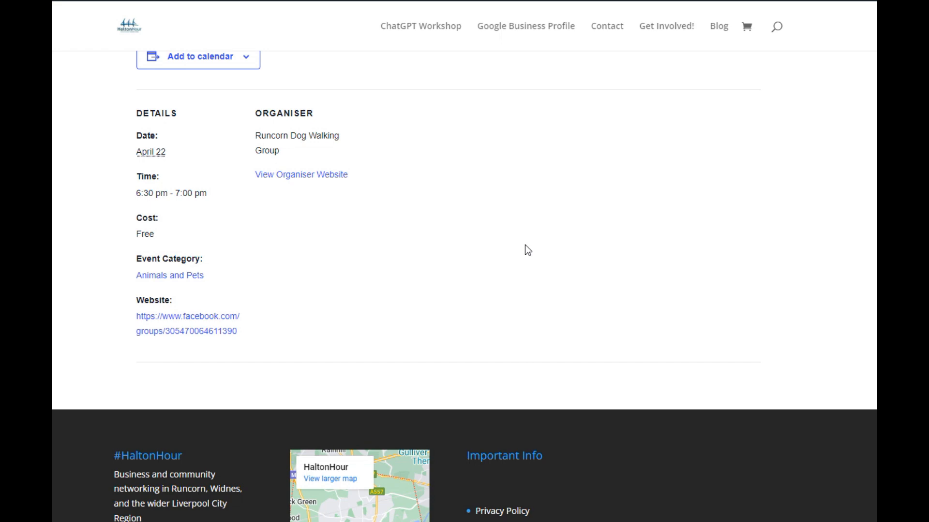
pyautogui.scroll(3)
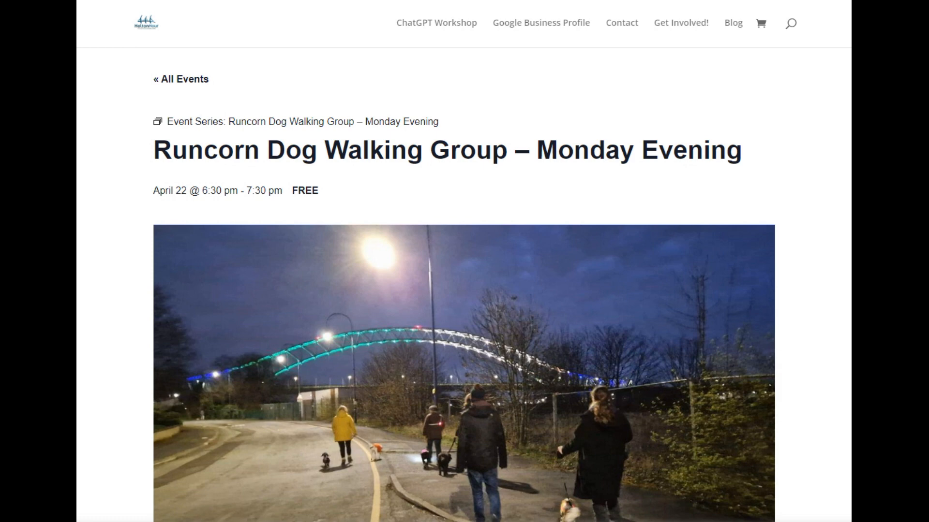
pyautogui.moveTo(833, 347)
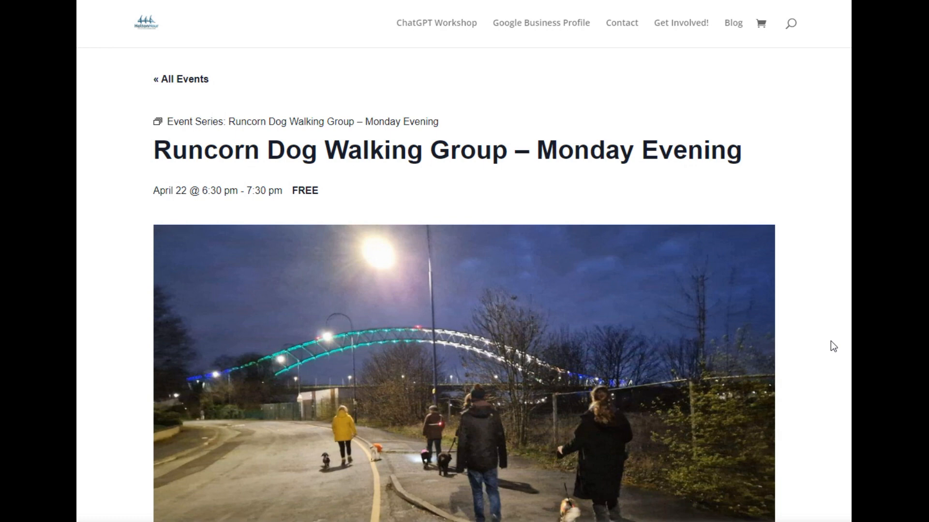
pyautogui.moveTo(842, 337)
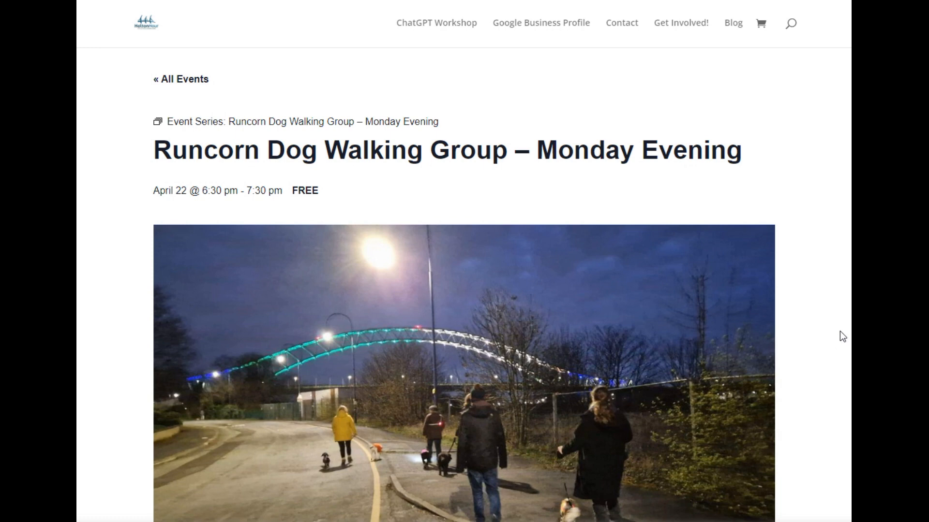
# Scroll through the event page to its description, organiser, Animals and Pets category and Series details.
pyautogui.scroll(-3)
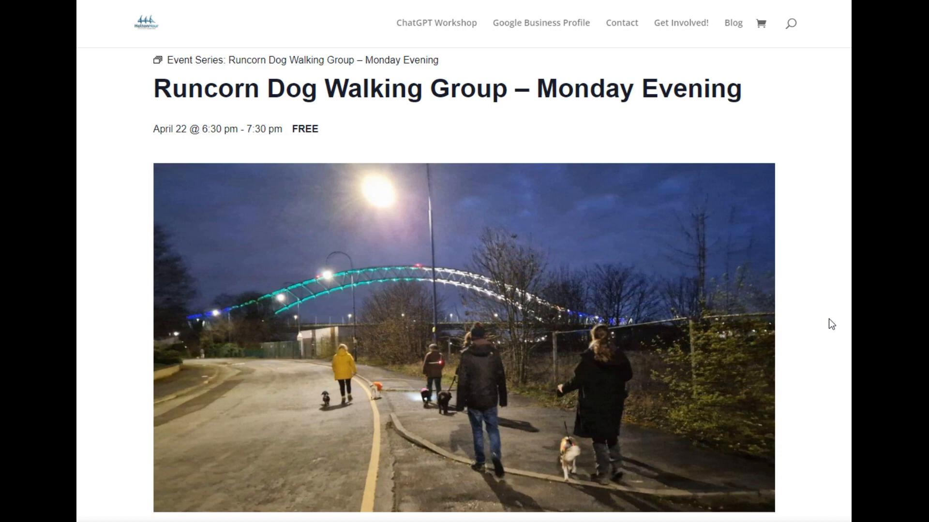
pyautogui.scroll(-3)
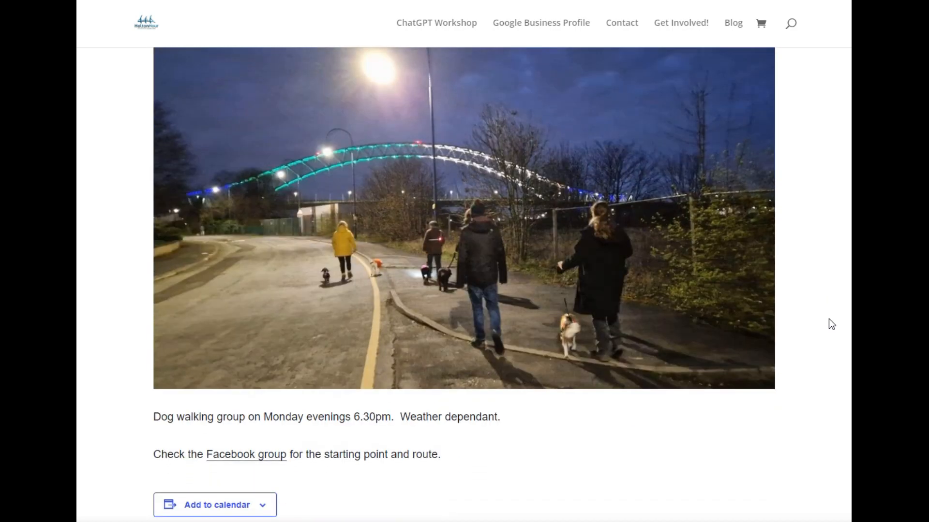
pyautogui.scroll(-3)
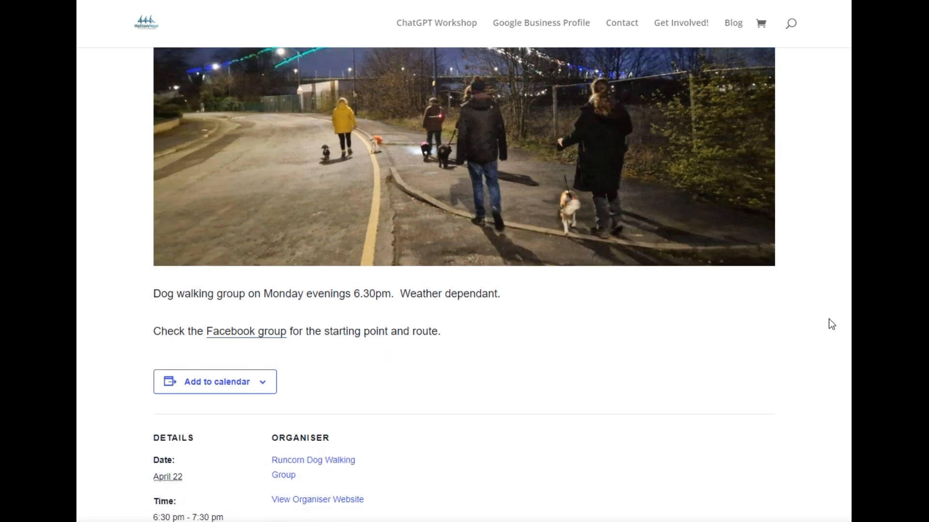
pyautogui.scroll(-3)
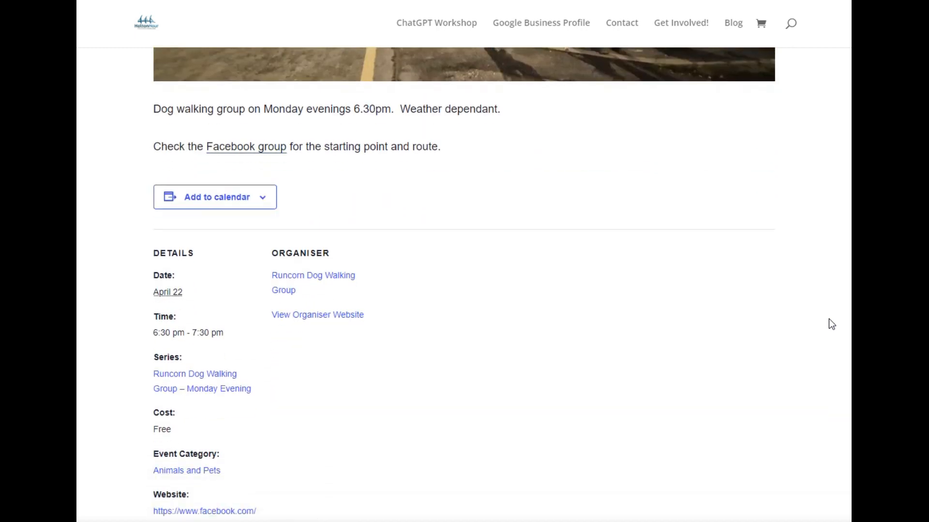
pyautogui.scroll(-3)
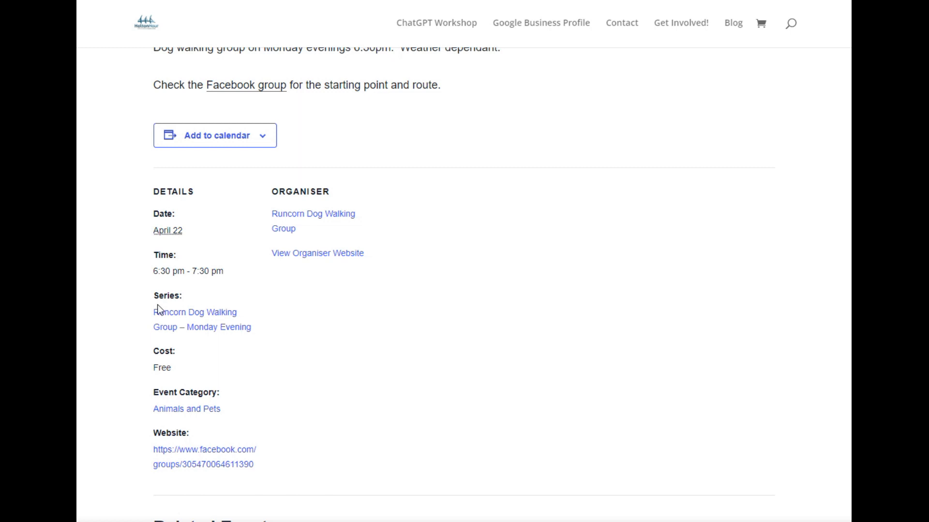
pyautogui.moveTo(192, 332)
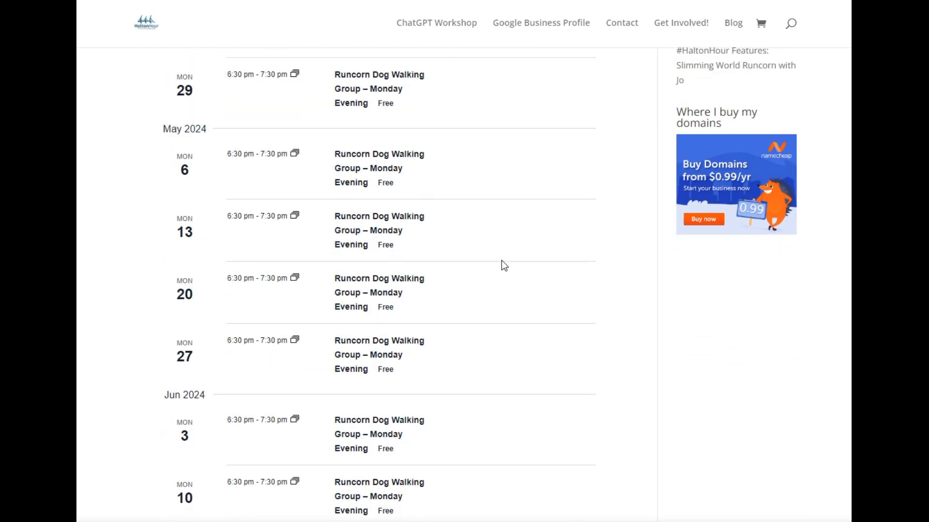
# Scroll the series listing of weekly Monday walks and the Related Events for April 29, May 6 and May 13.
pyautogui.scroll(-3)
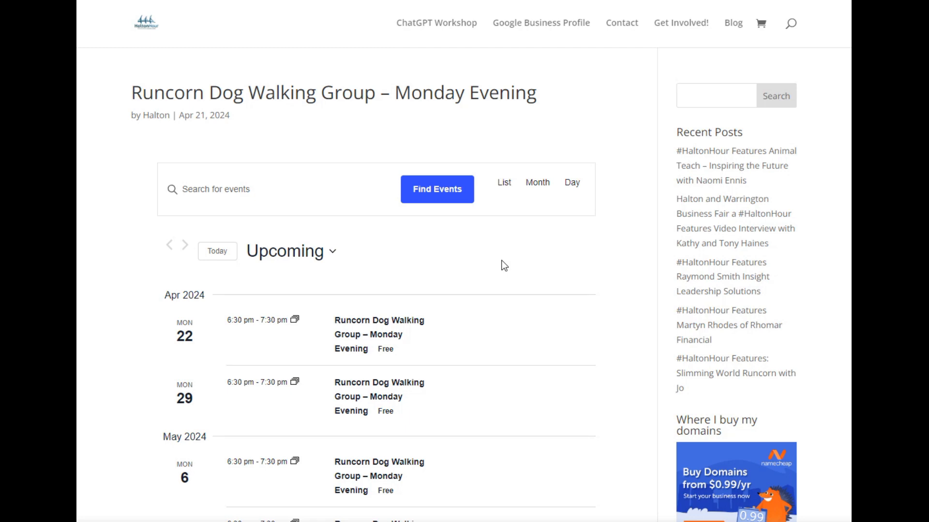
pyautogui.moveTo(514, 277)
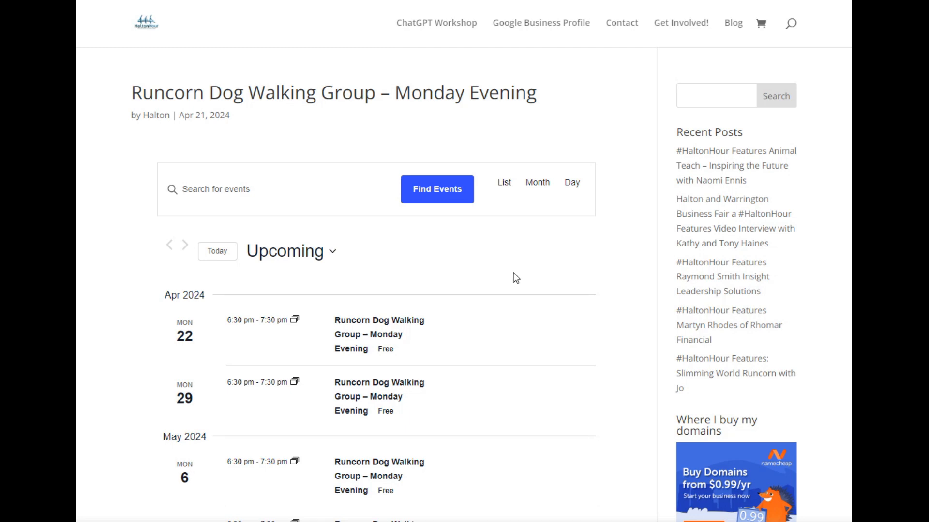
pyautogui.scroll(-3)
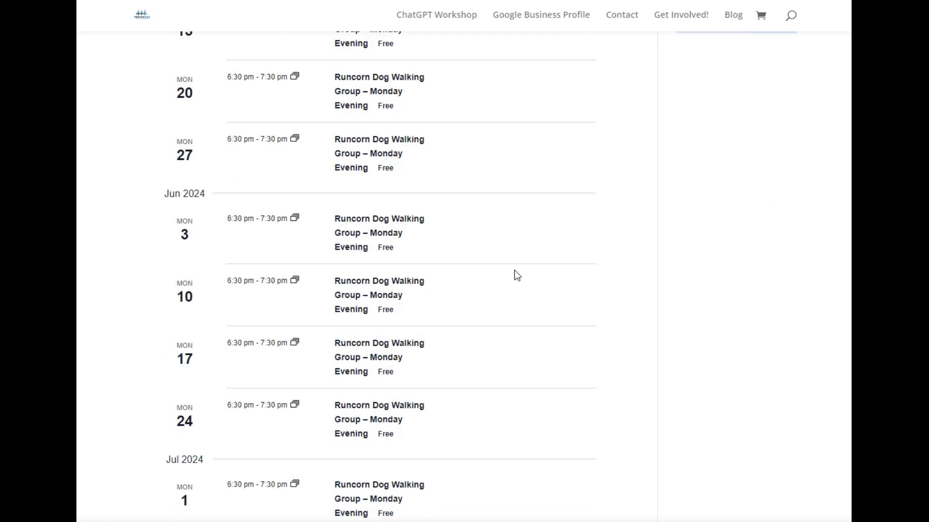
pyautogui.scroll(3)
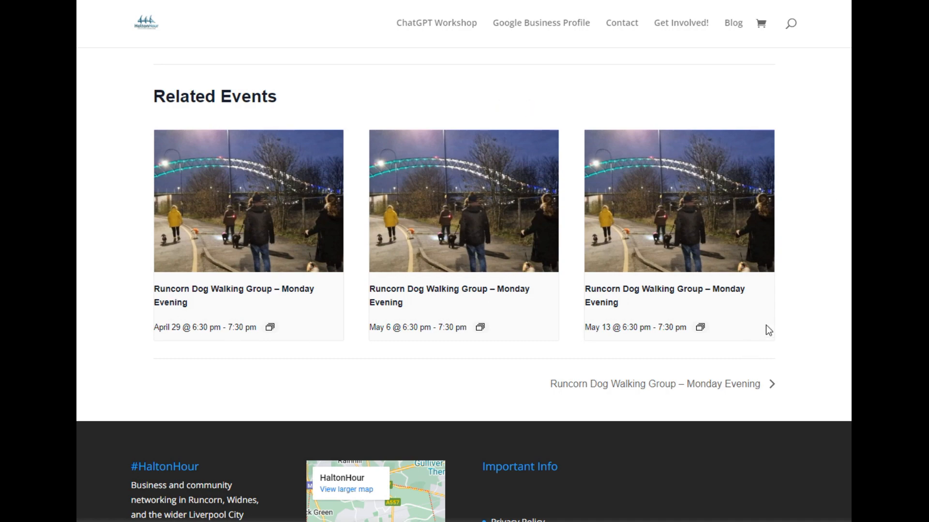
# Scroll the April 22 event page back to the top showing the Monday Evening title and photo.
pyautogui.scroll(3)
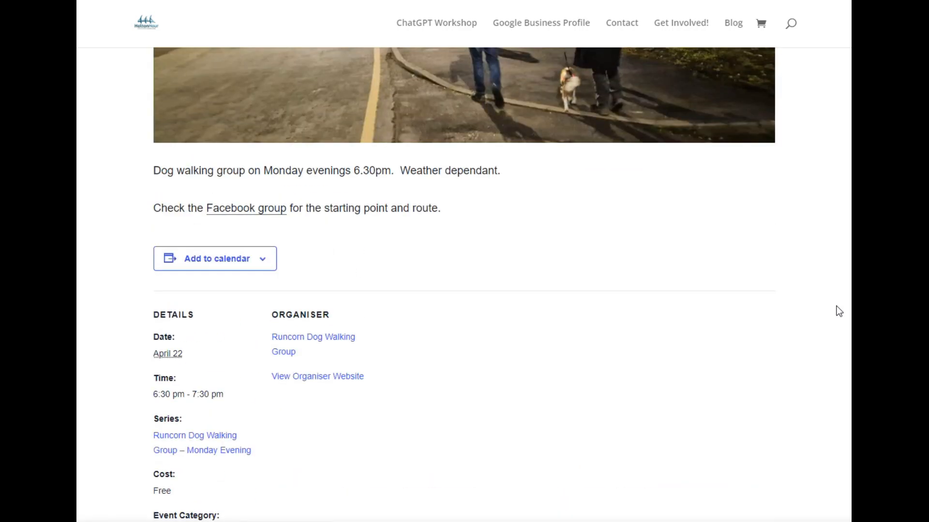
pyautogui.scroll(3)
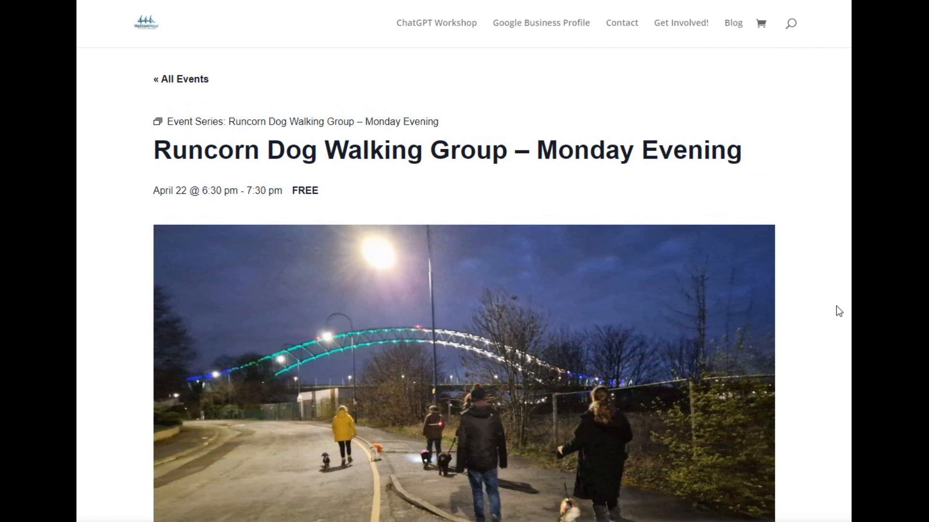
pyautogui.moveTo(836, 304)
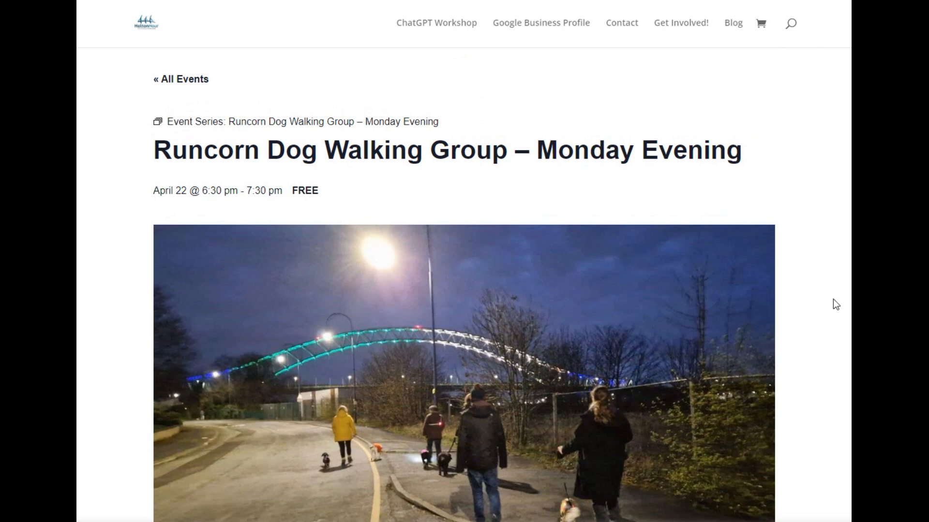
pyautogui.moveTo(839, 303)
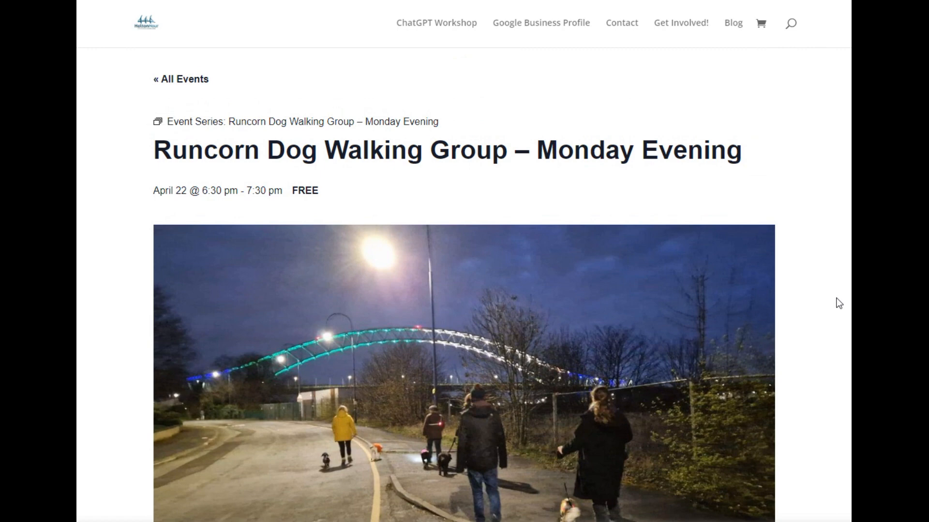